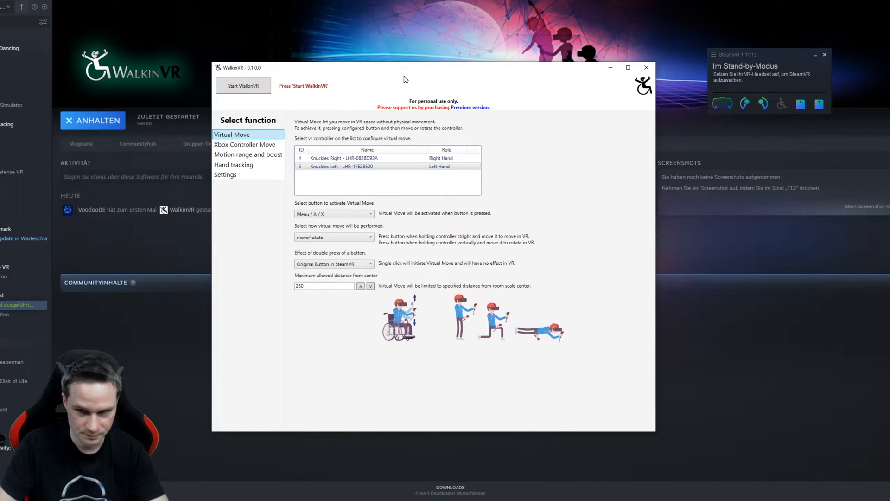
mouse_move(246, 215)
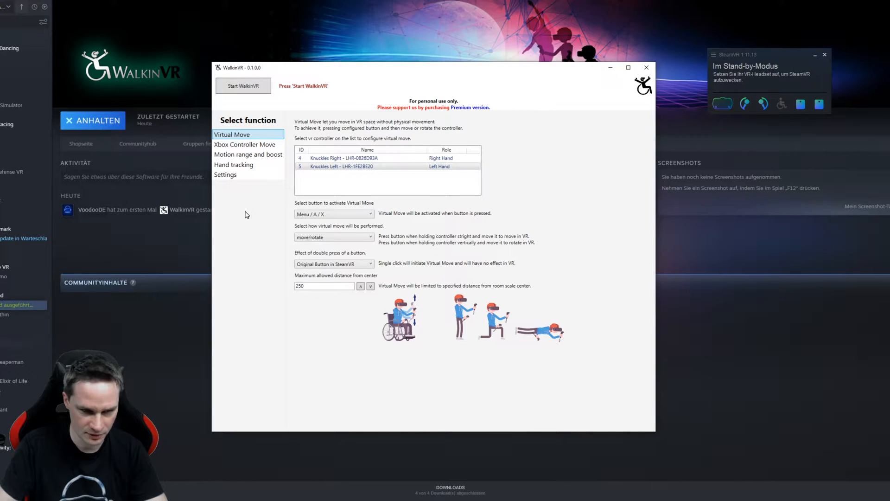
mouse_move(397, 191)
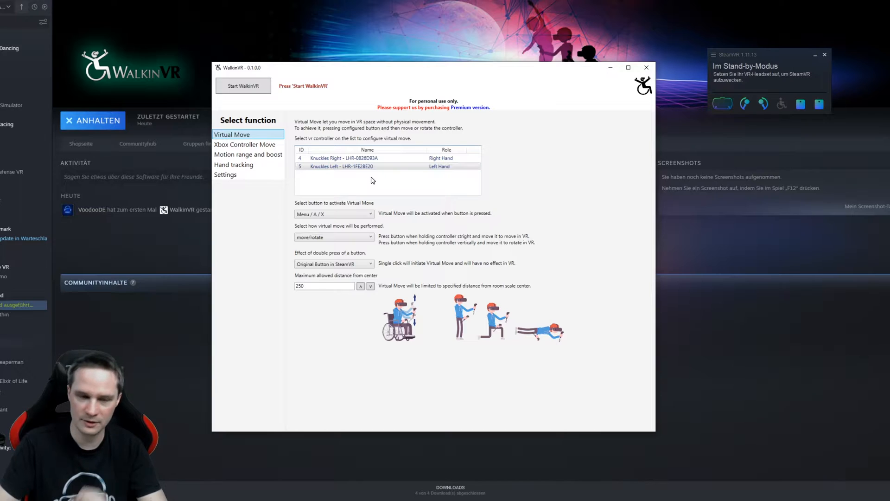
mouse_move(460, 177)
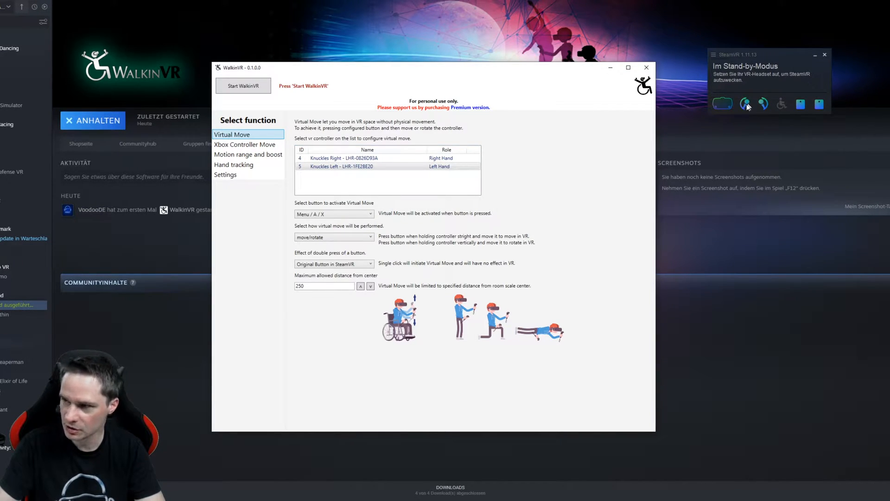
mouse_move(761, 105)
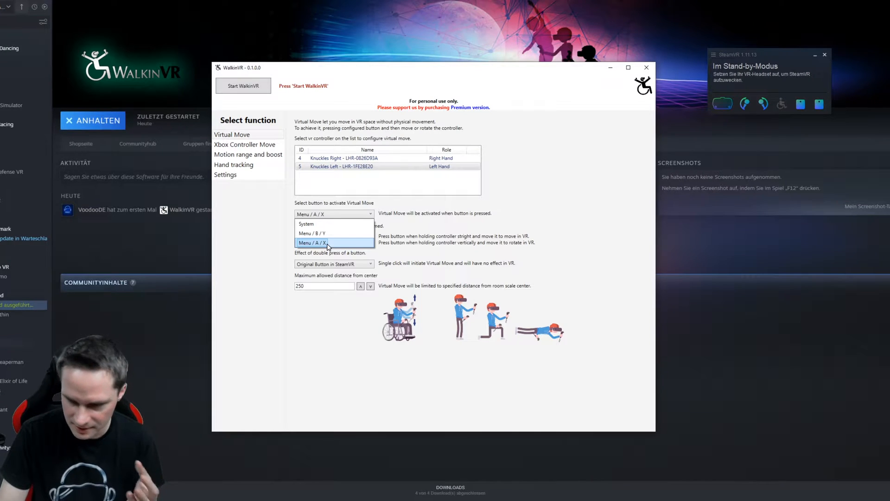
mouse_move(318, 243)
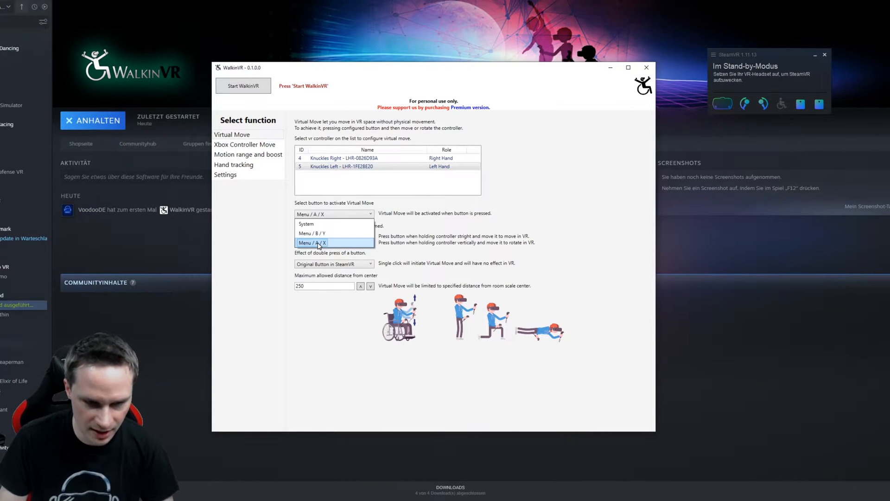
Keep Menu/A/X activation, set virtual move mode to move/rotate, and select the 250 maximum distance.
left_click(311, 242)
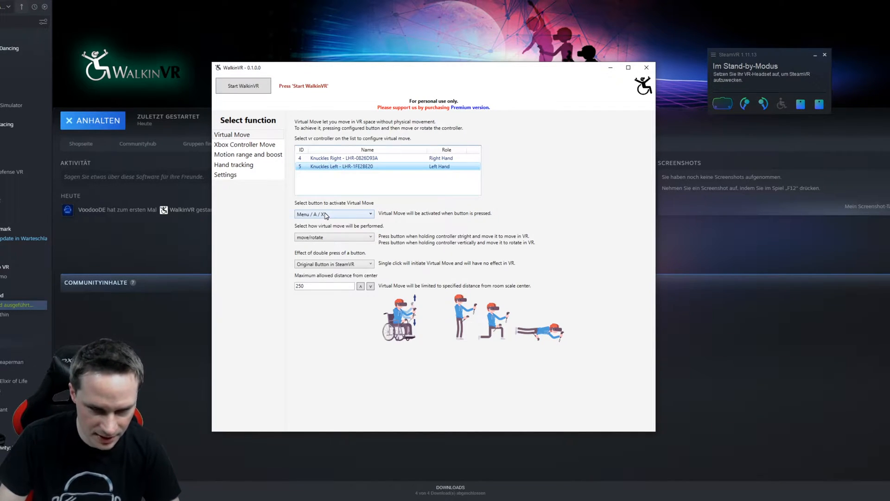
left_click(369, 237)
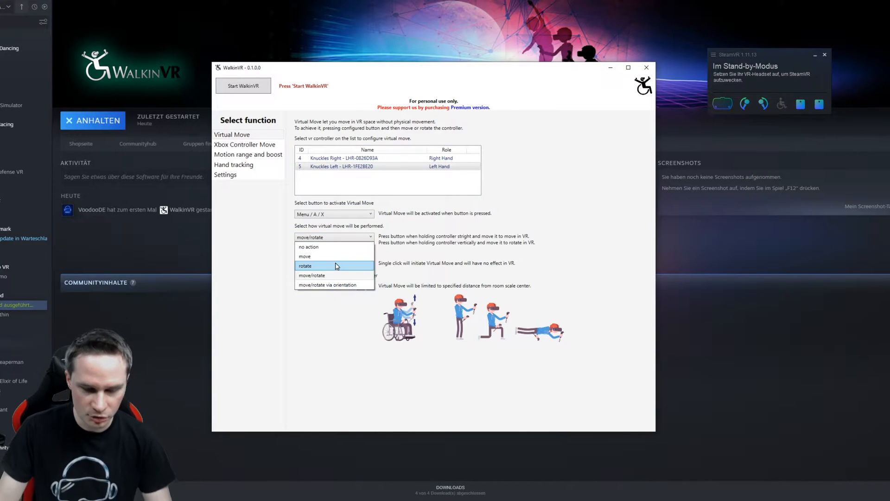
left_click(311, 275)
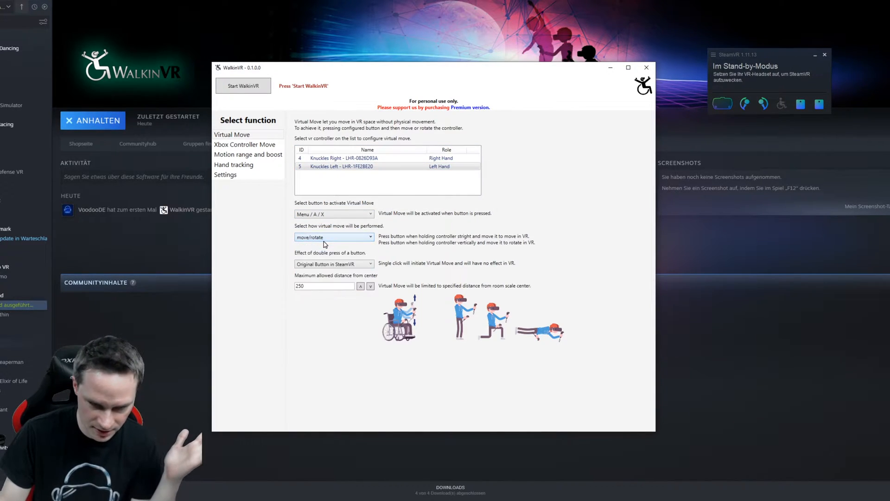
left_click(334, 237)
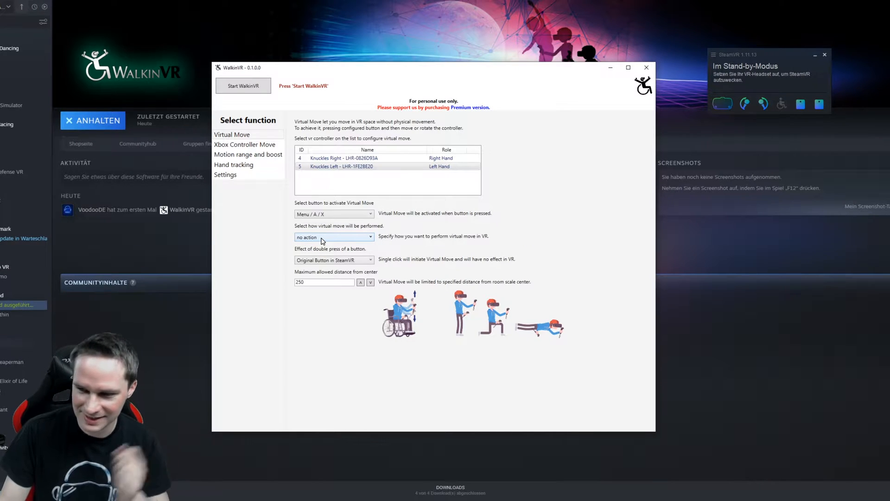
left_click(333, 237)
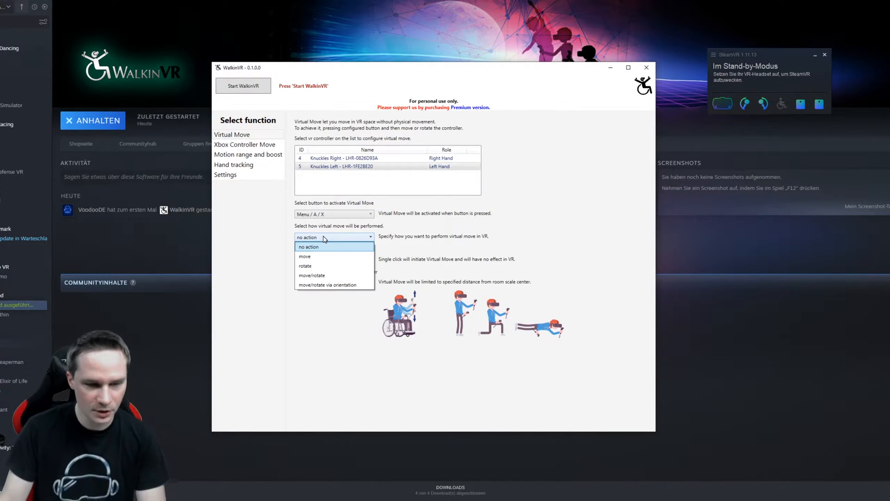
mouse_move(305, 256)
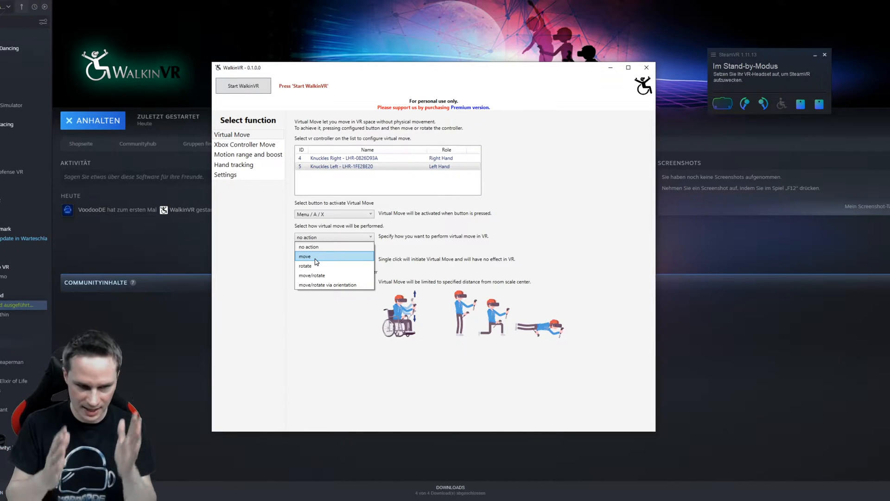
mouse_move(305, 266)
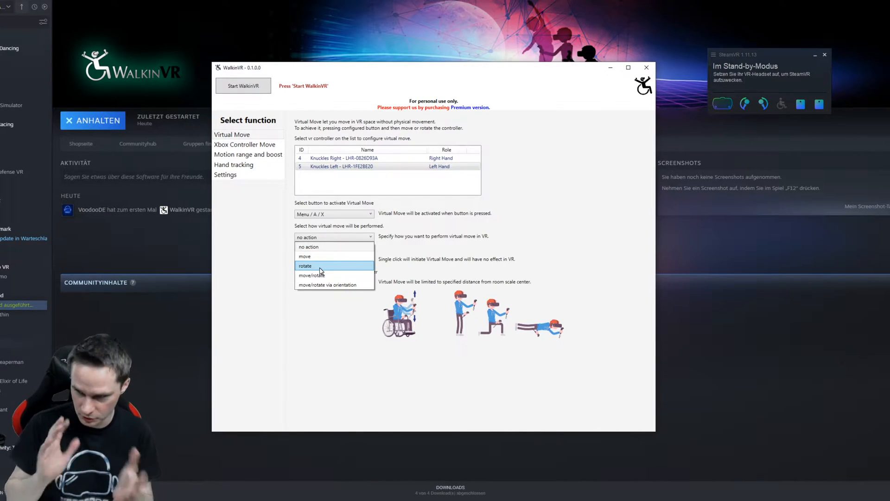
mouse_move(311, 275)
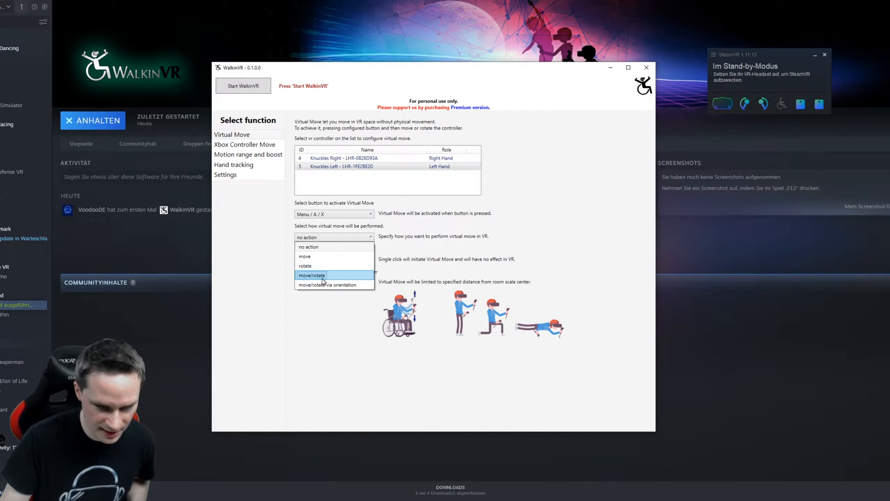
mouse_move(323, 278)
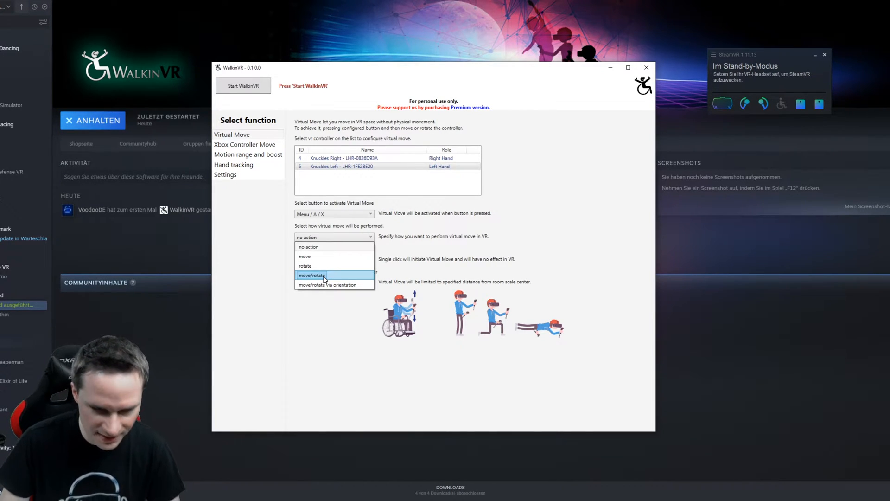
left_click(312, 275)
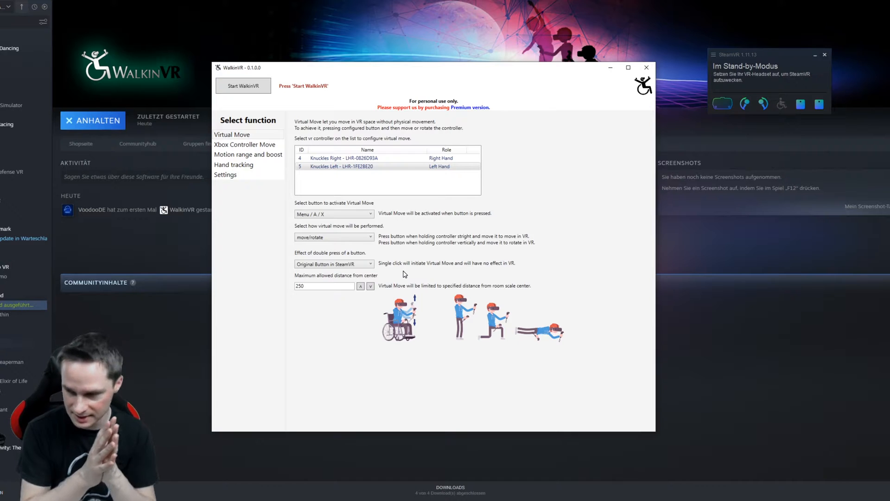
mouse_move(393, 73)
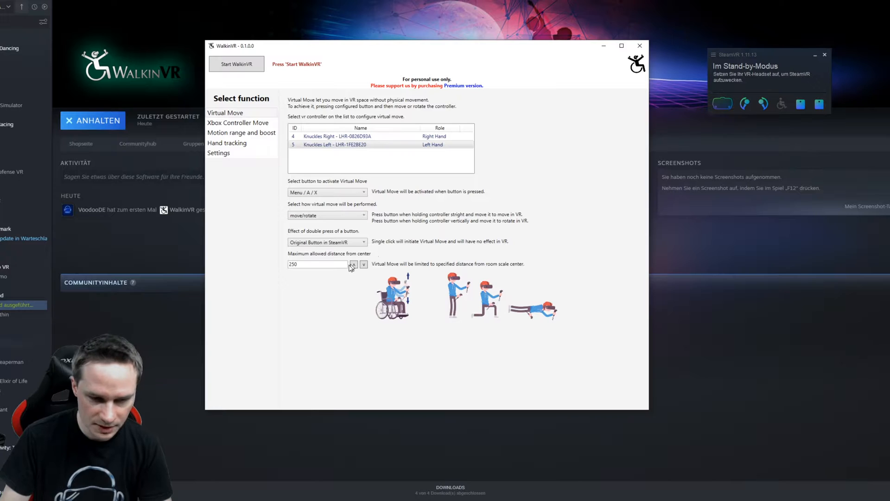
triple_click(317, 264)
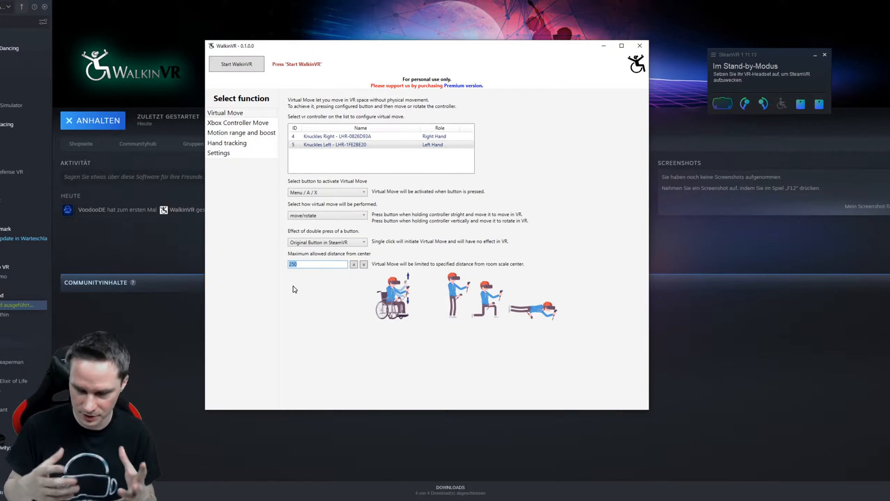
mouse_move(313, 279)
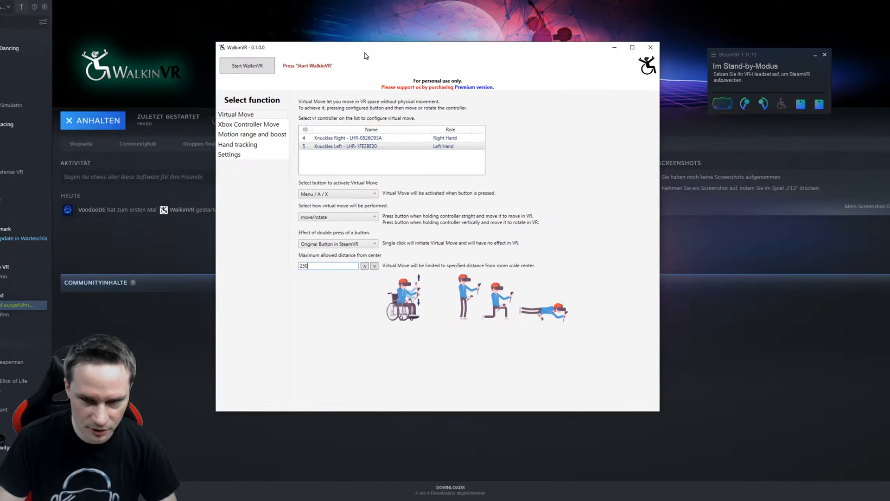
View the Xbox Controller Move and Motion range and boost settings, then start WalkinVR.
left_click(248, 124)
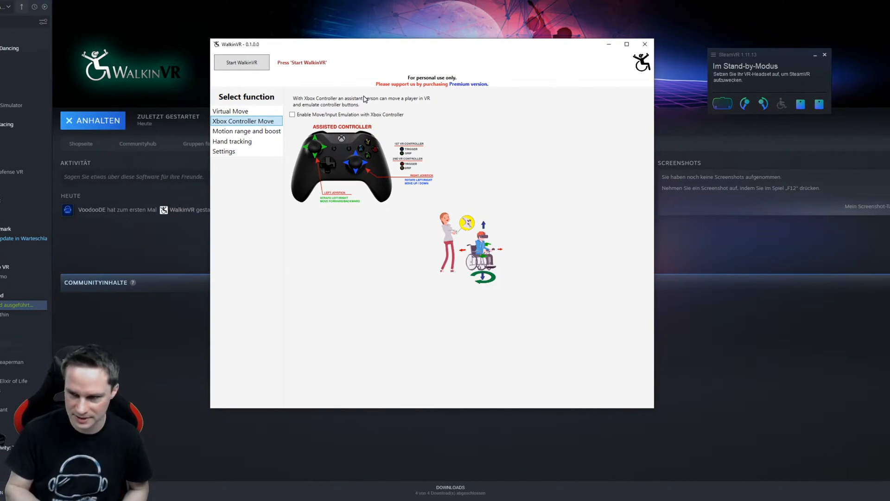
mouse_move(347, 219)
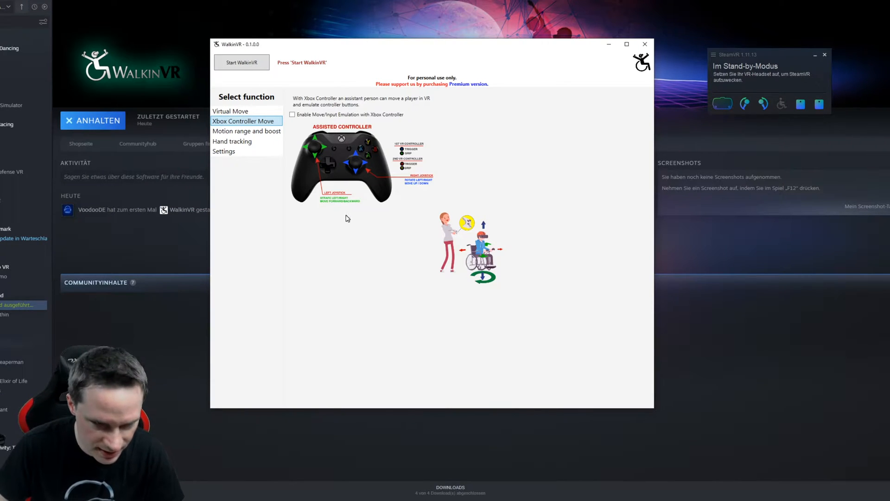
mouse_move(344, 218)
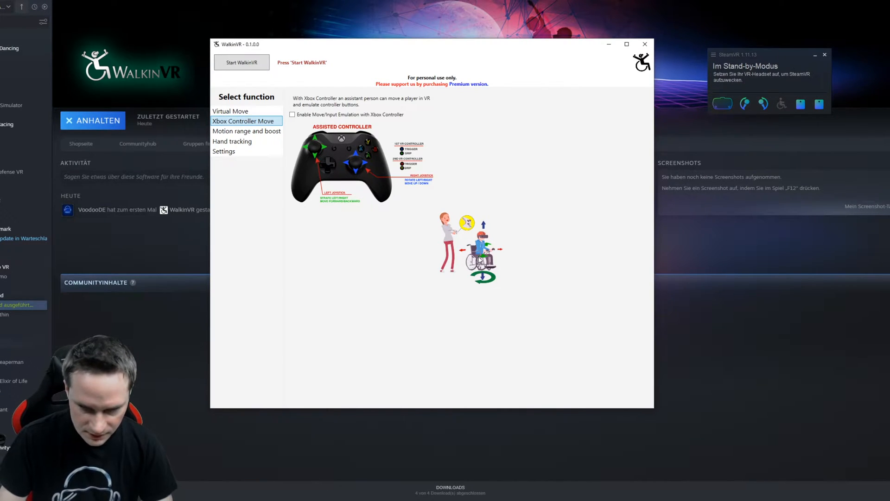
mouse_move(425, 239)
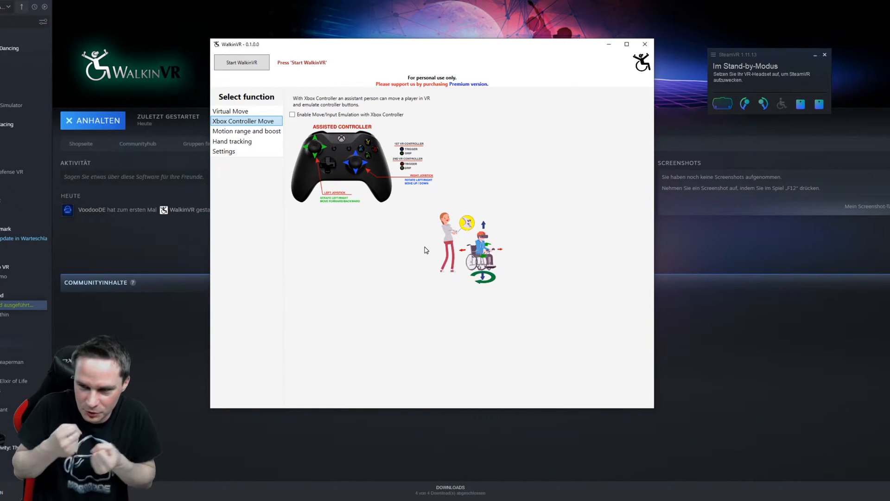
mouse_move(463, 200)
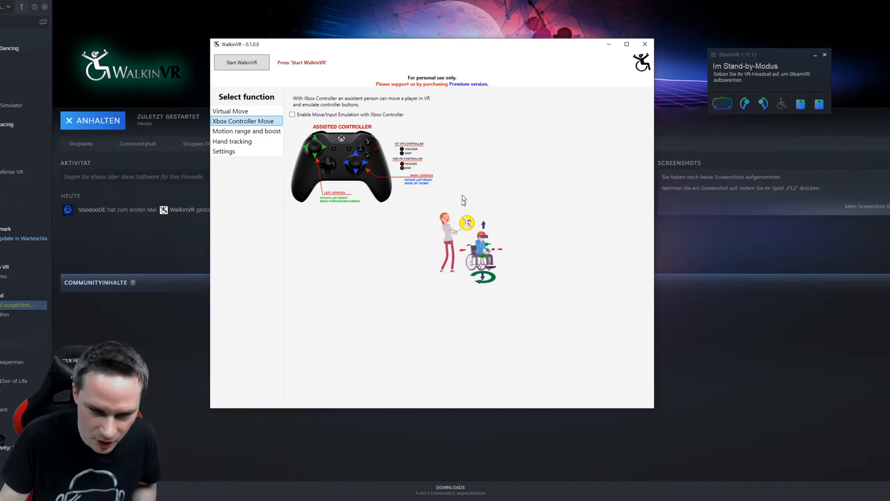
mouse_move(455, 230)
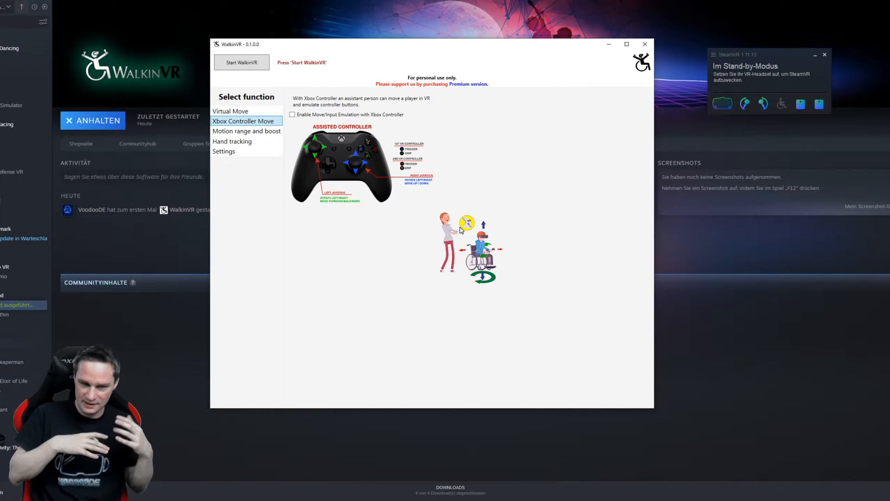
mouse_move(392, 237)
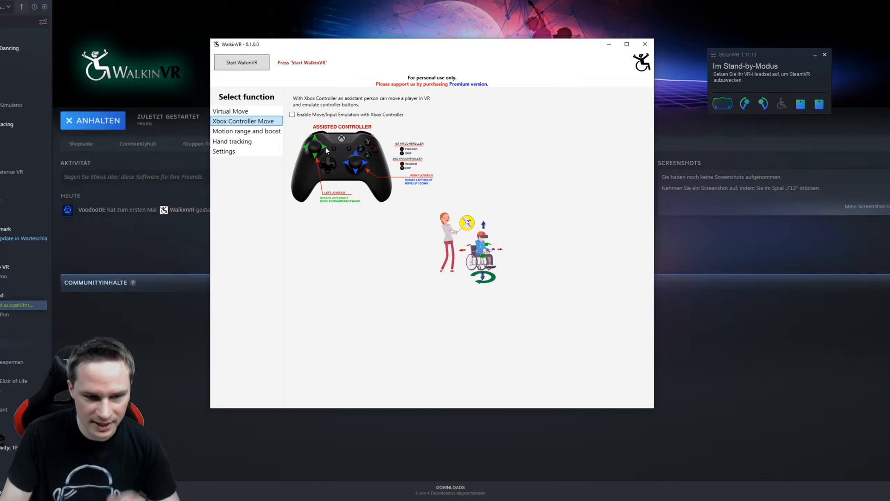
mouse_move(311, 157)
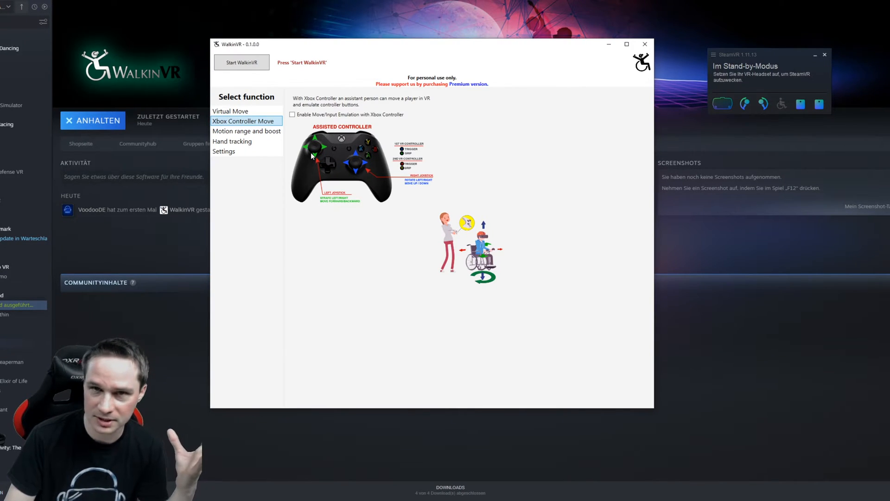
mouse_move(336, 203)
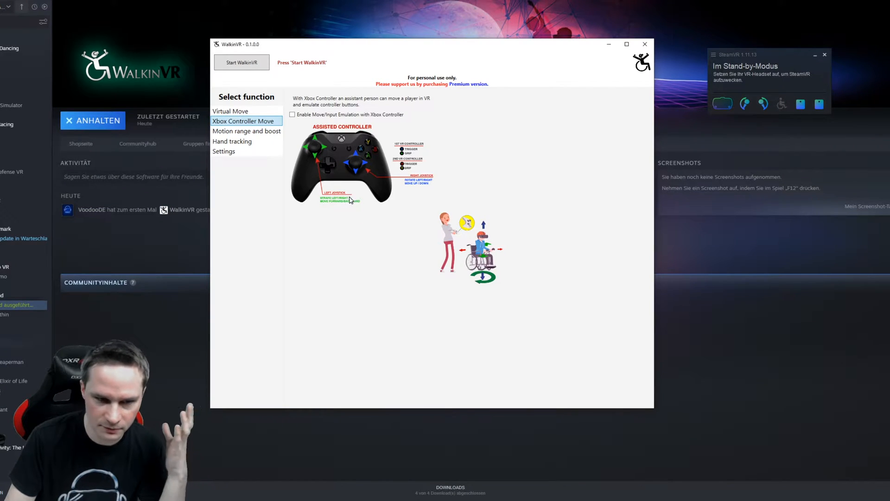
mouse_move(325, 208)
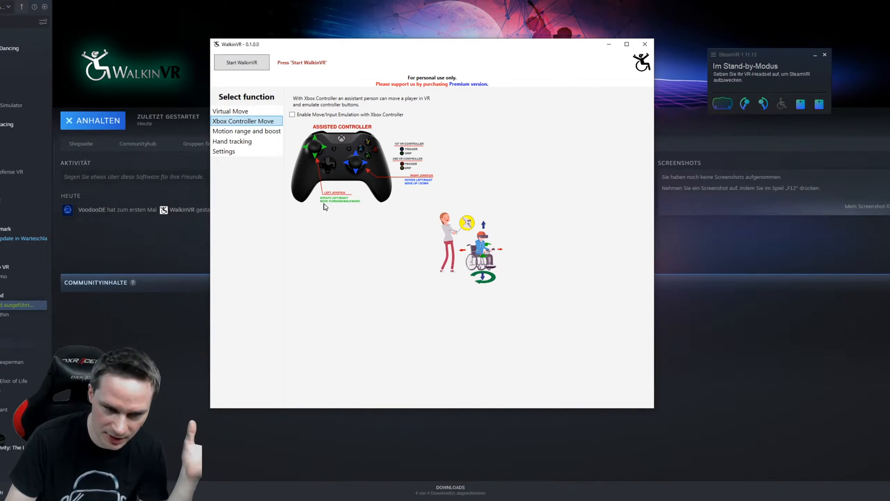
mouse_move(402, 188)
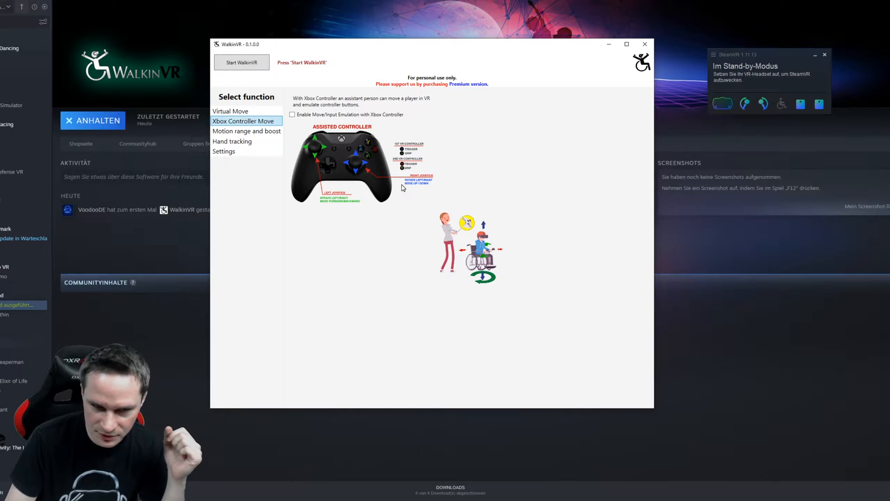
mouse_move(408, 164)
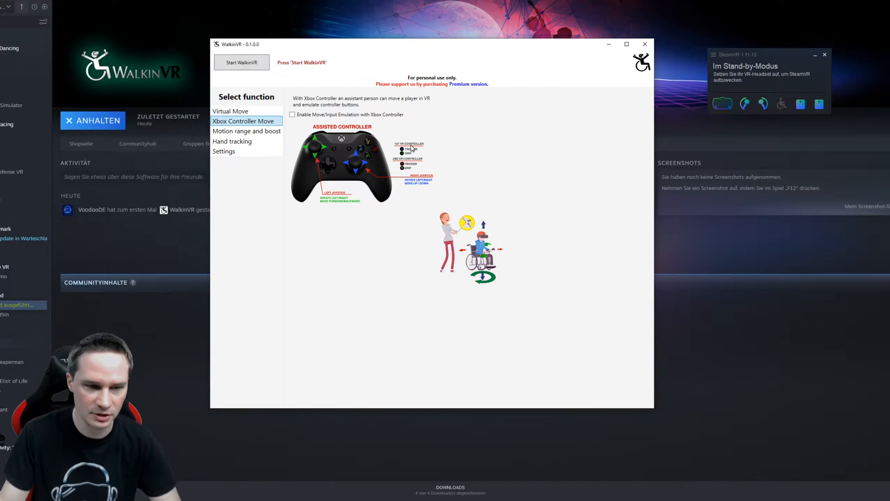
mouse_move(286, 109)
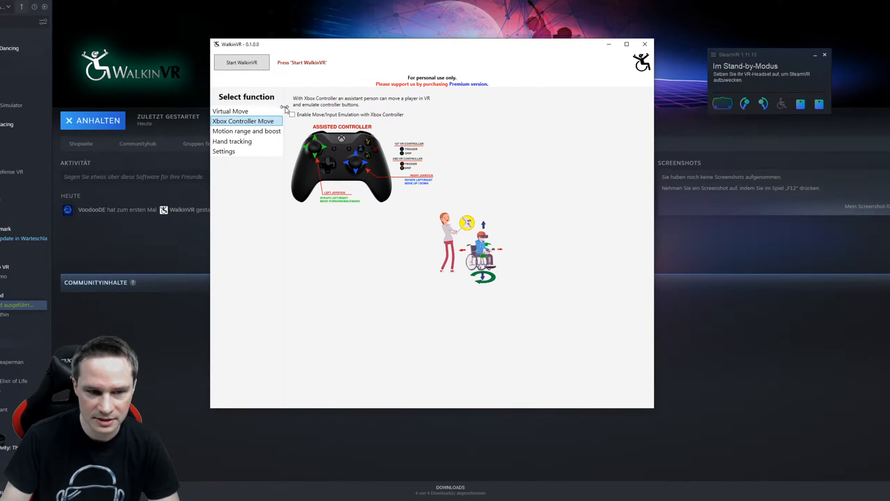
mouse_move(256, 216)
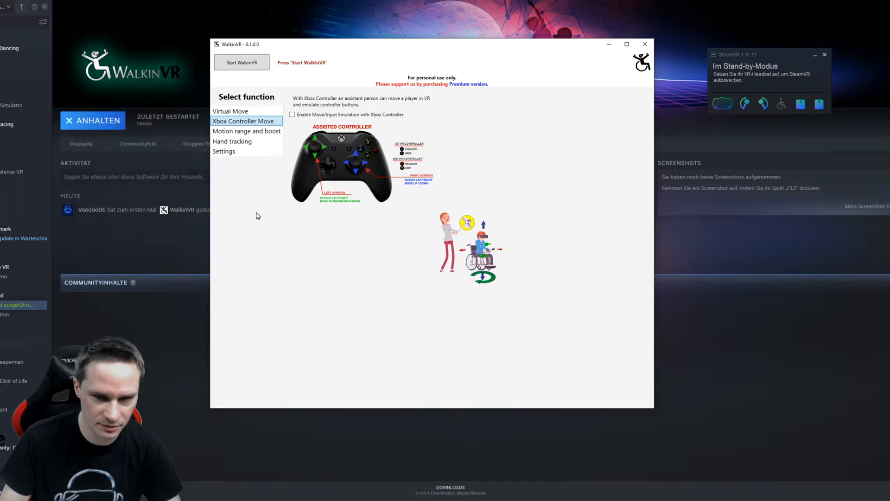
left_click(246, 132)
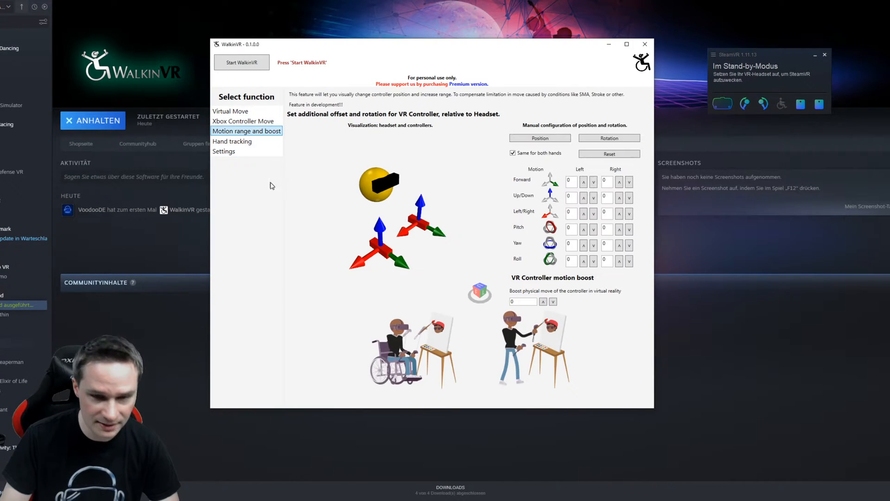
mouse_move(284, 200)
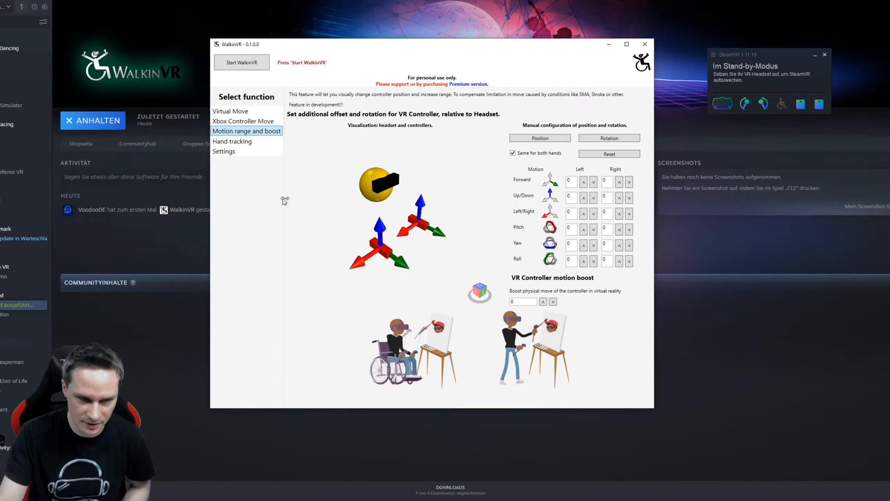
mouse_move(374, 148)
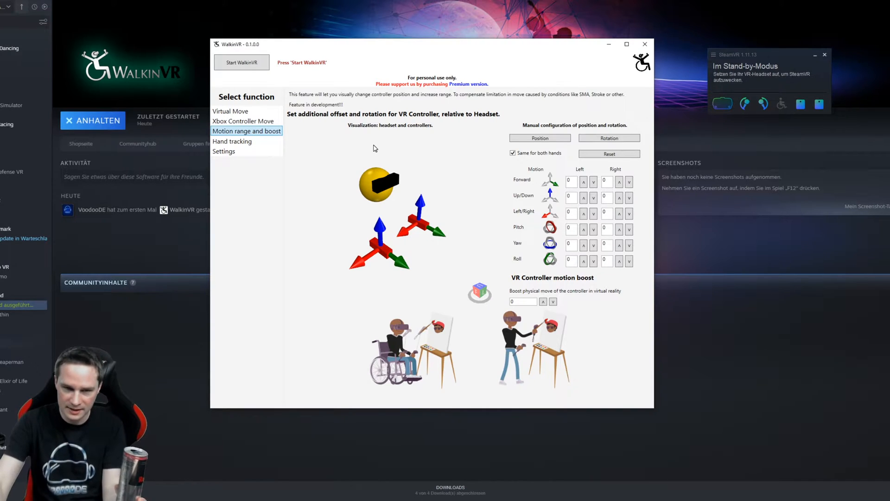
left_click(241, 62)
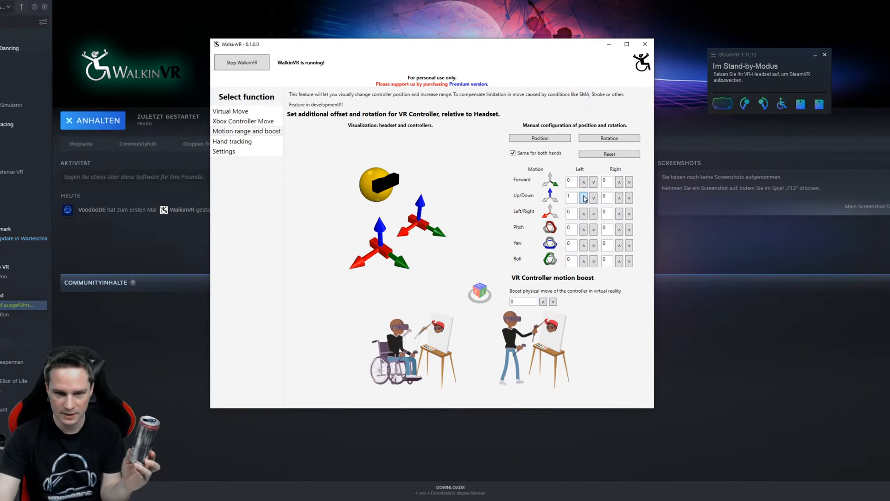
mouse_move(259, 82)
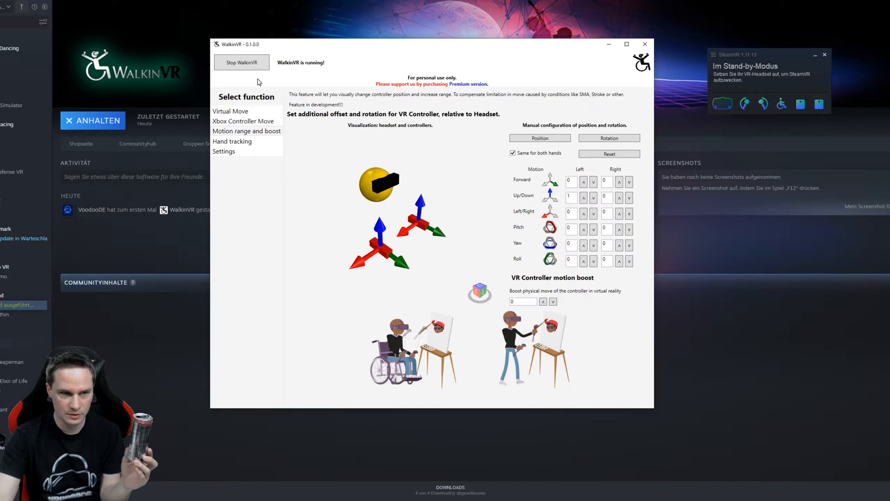
Push the forward controller offset up to 20, back to 0, and return up/down to 1.
left_click(594, 182)
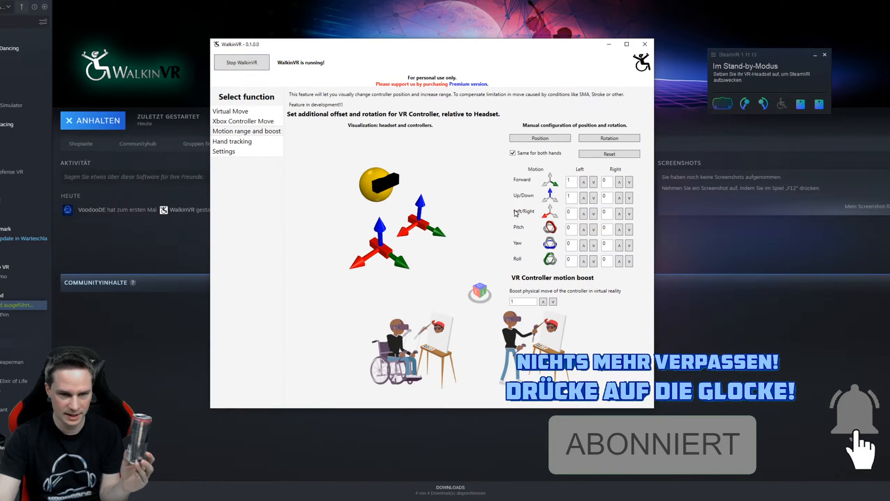
left_click(584, 182)
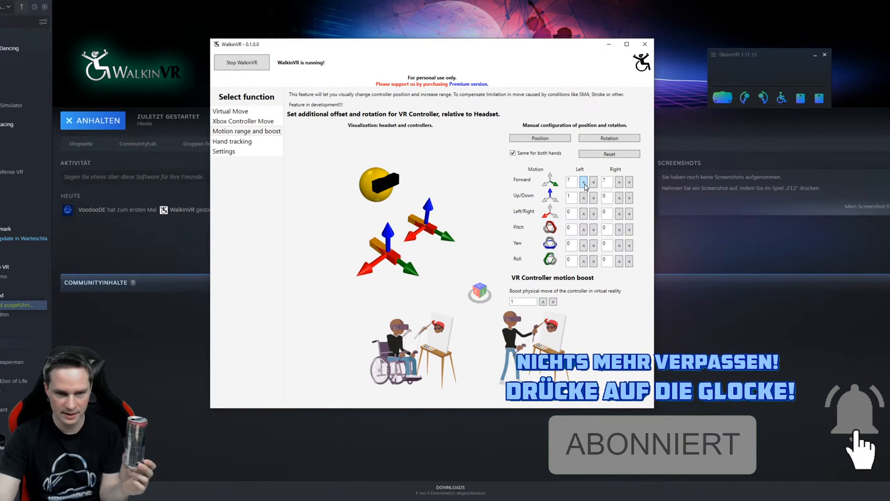
left_click(584, 181)
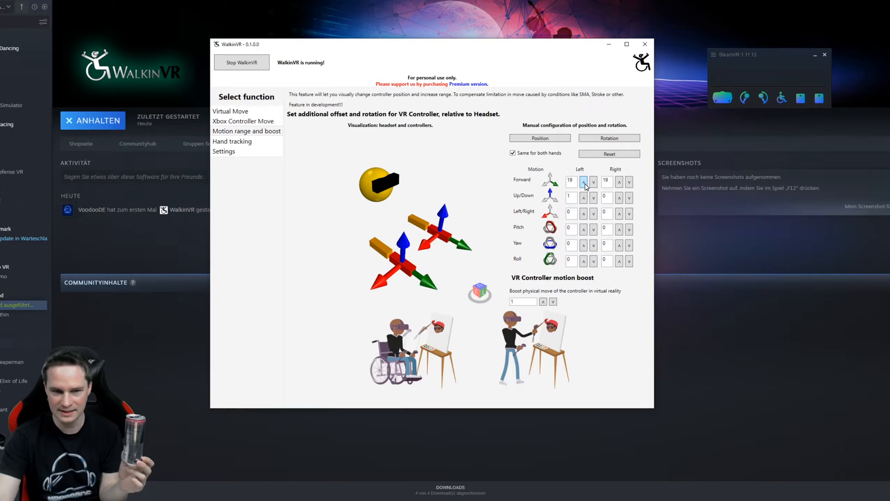
left_click(584, 179)
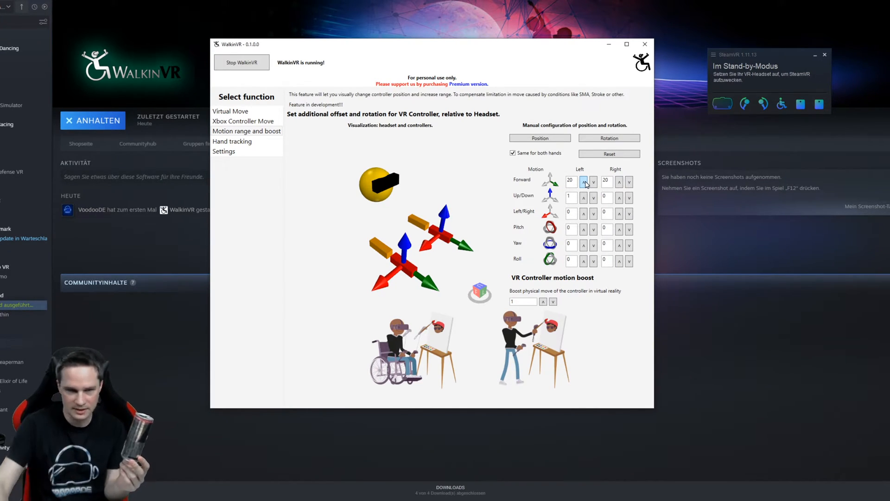
left_click(594, 201)
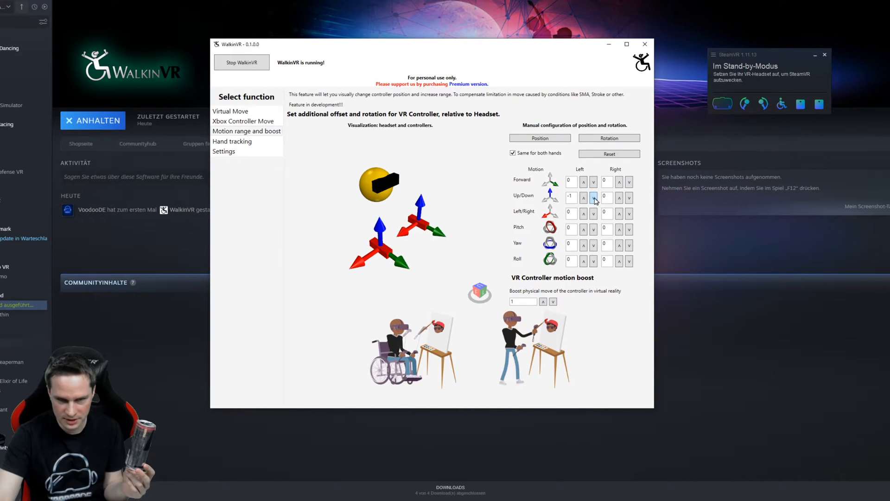
left_click(584, 197)
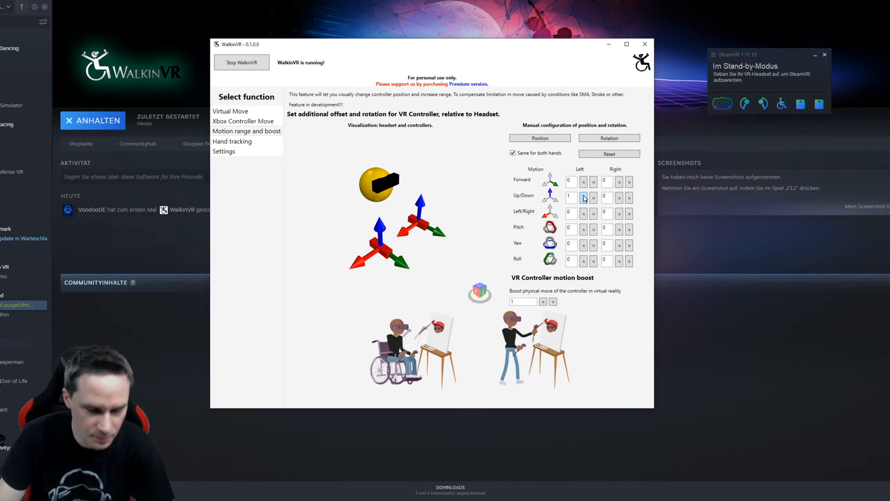
mouse_move(256, 177)
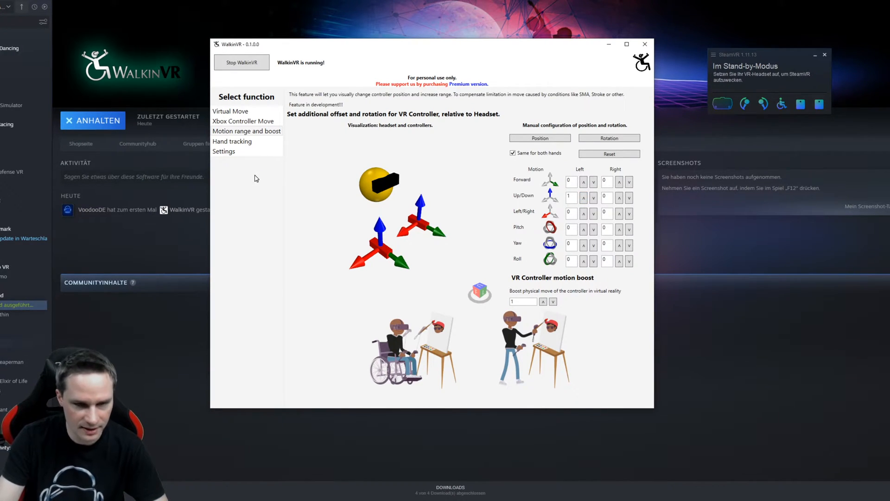
View the Hand tracking page, then the Settings page with auto-start unchecked.
left_click(233, 141)
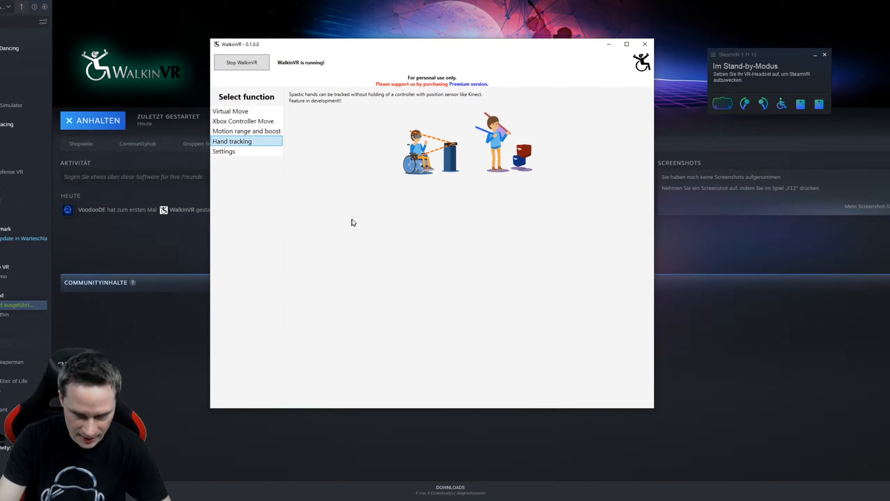
mouse_move(357, 222)
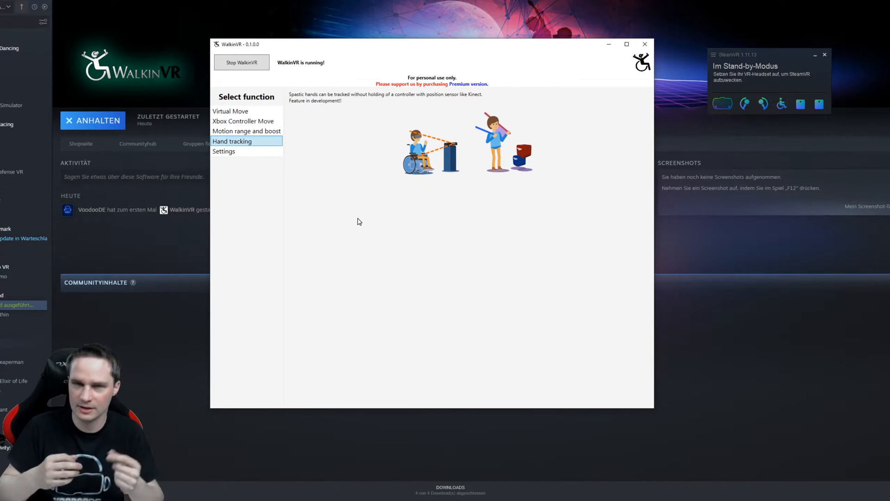
mouse_move(366, 215)
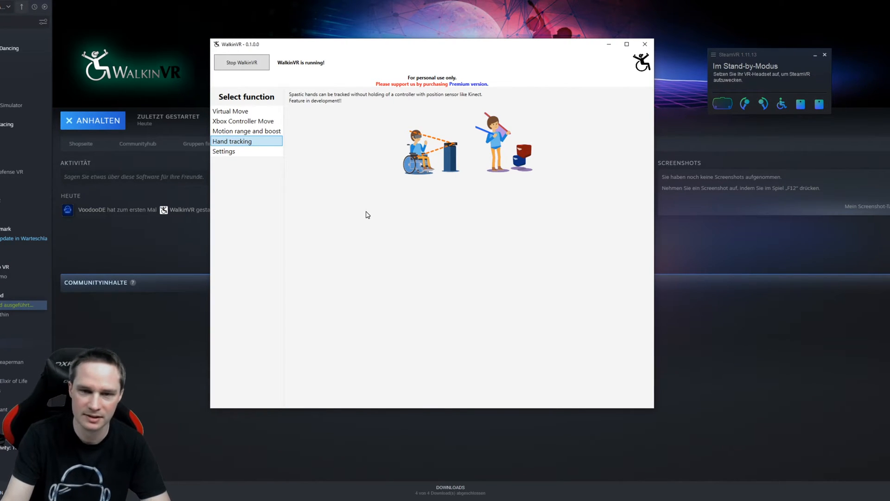
left_click(223, 152)
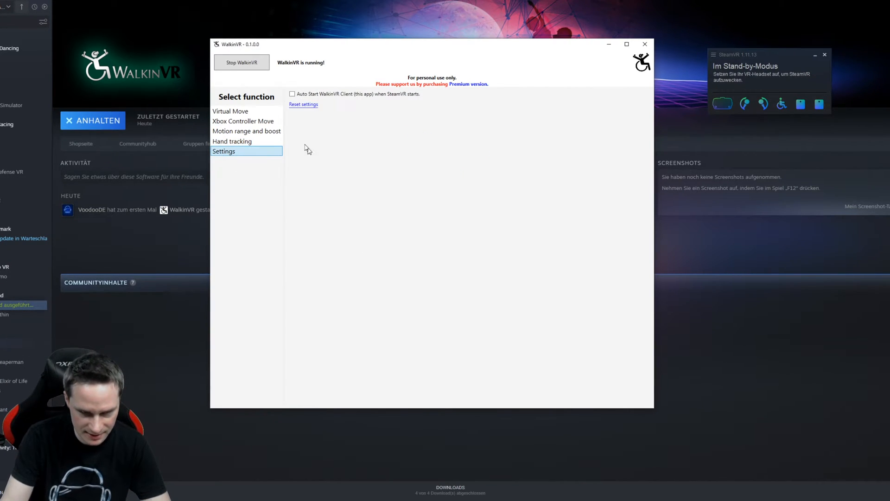
mouse_move(296, 118)
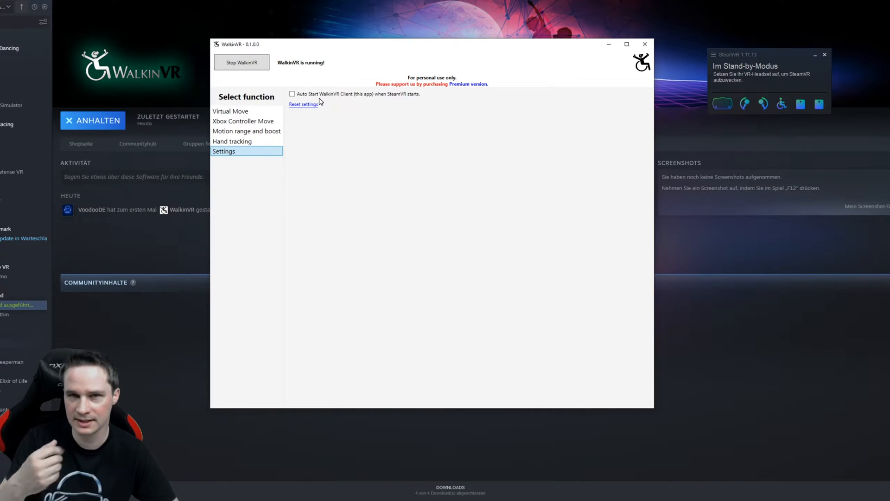
Go to the Virtual Move page listing both Knuckles controllers and keep WalkinVR running.
left_click(231, 111)
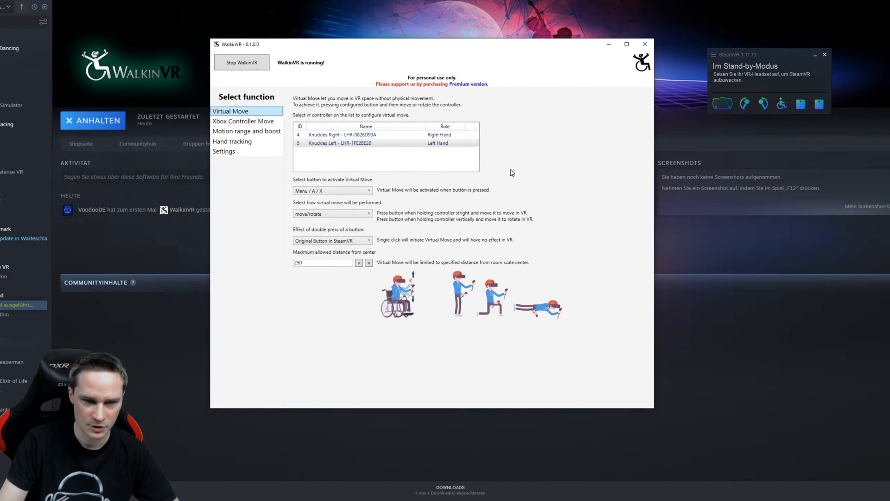
mouse_move(516, 165)
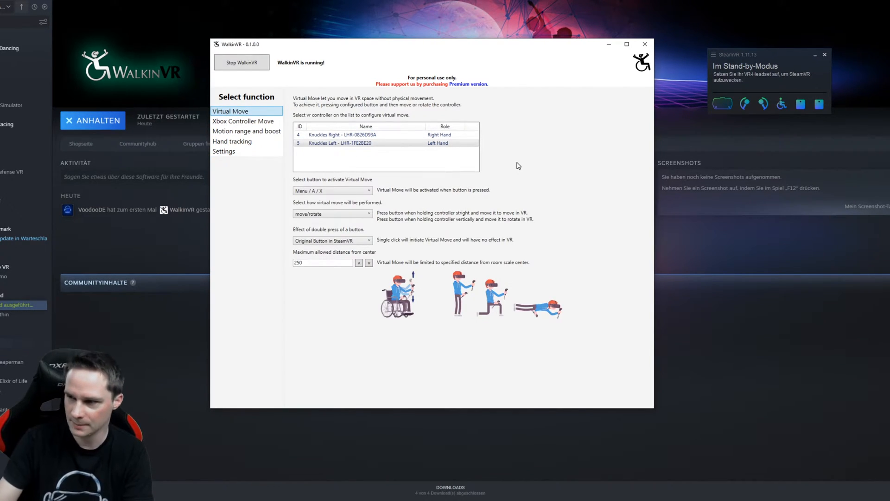
mouse_move(789, 106)
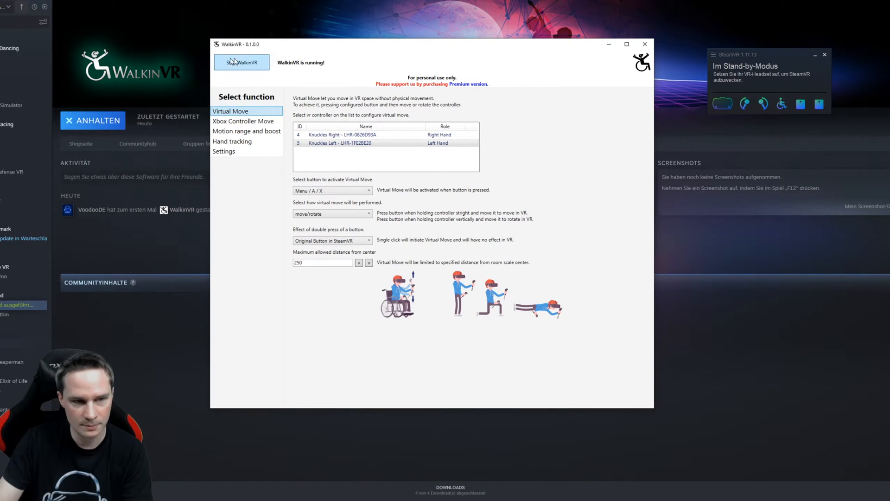
left_click(242, 63)
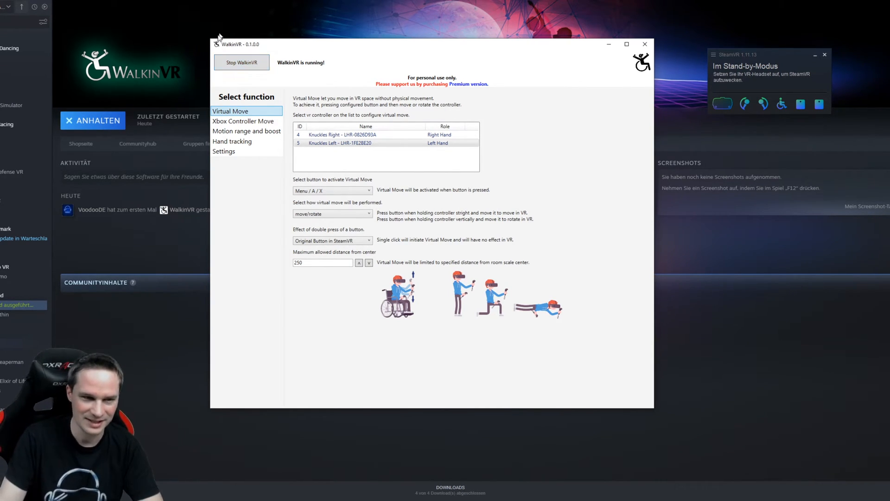
mouse_move(242, 63)
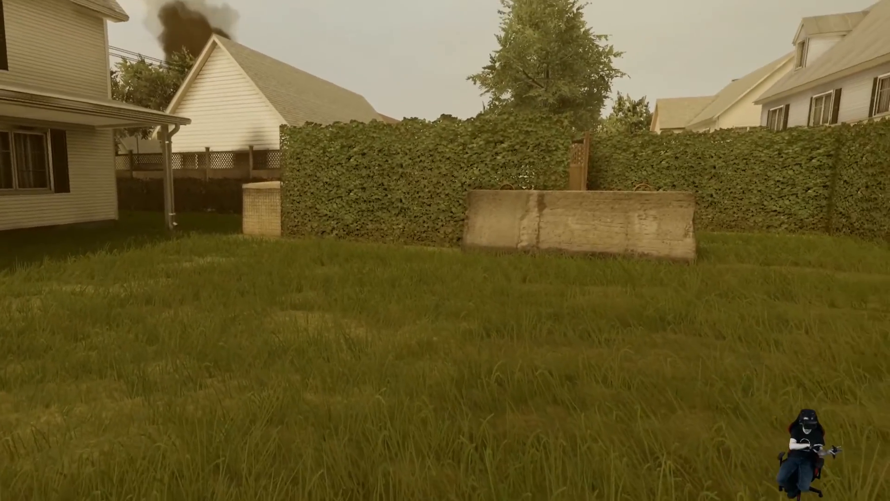
mouse_move(445, 251)
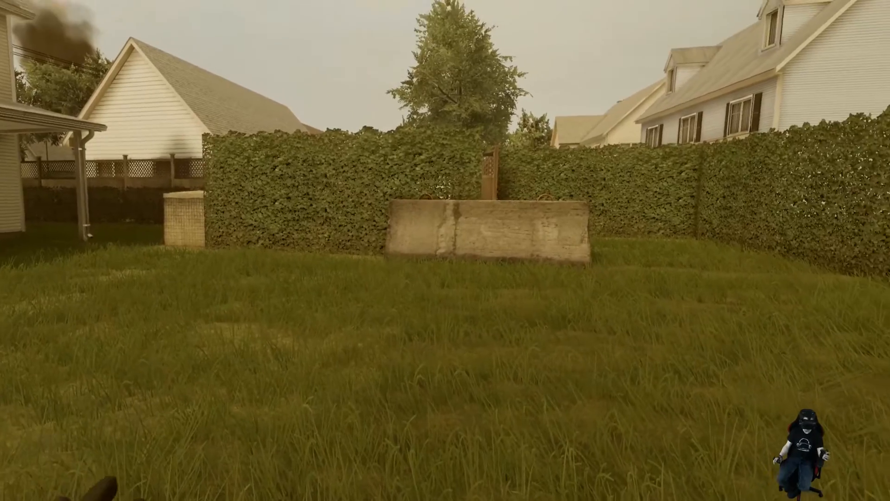
mouse_move(445, 250)
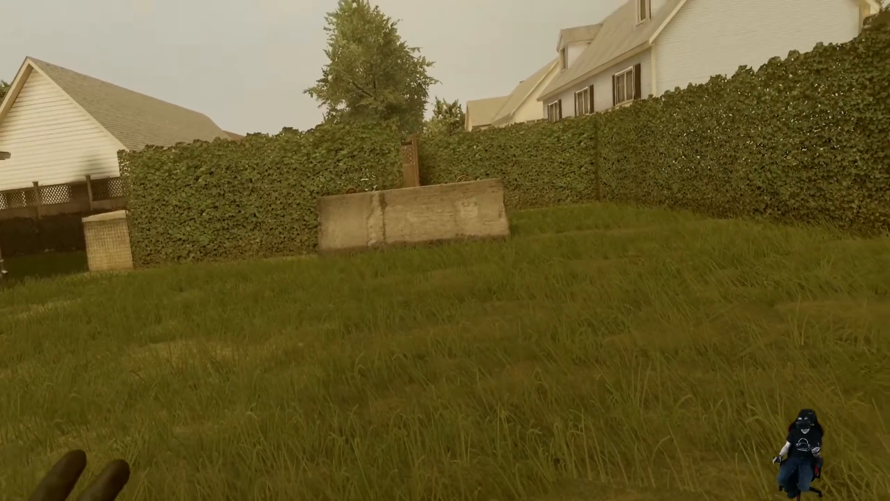
mouse_move(445, 251)
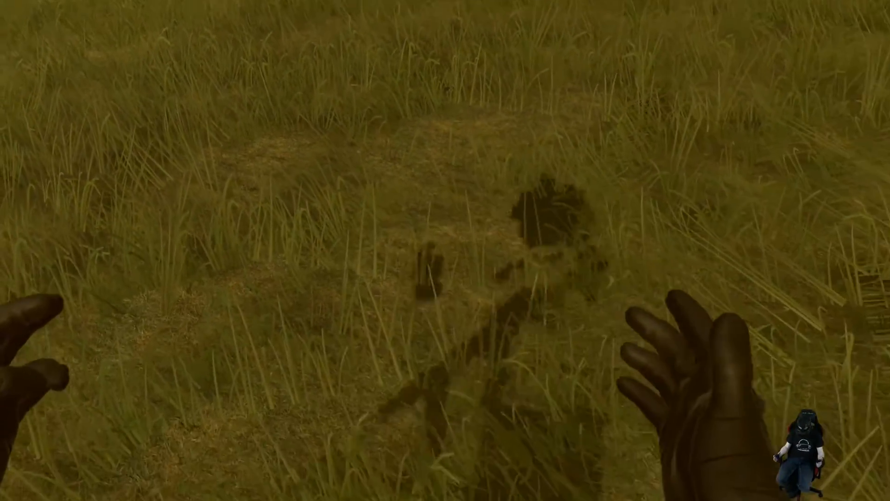
mouse_move(445, 251)
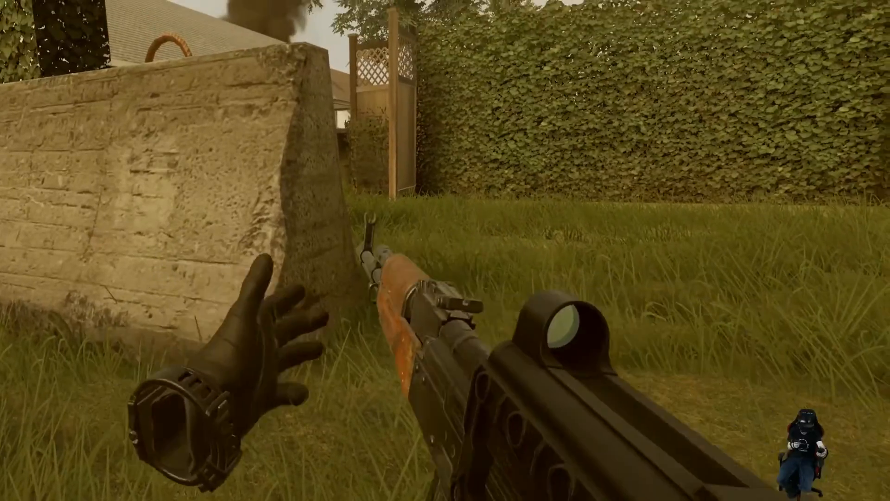
Raise the red-dot rifle to eye level and aim beside the concrete wall.
right_click(445, 251)
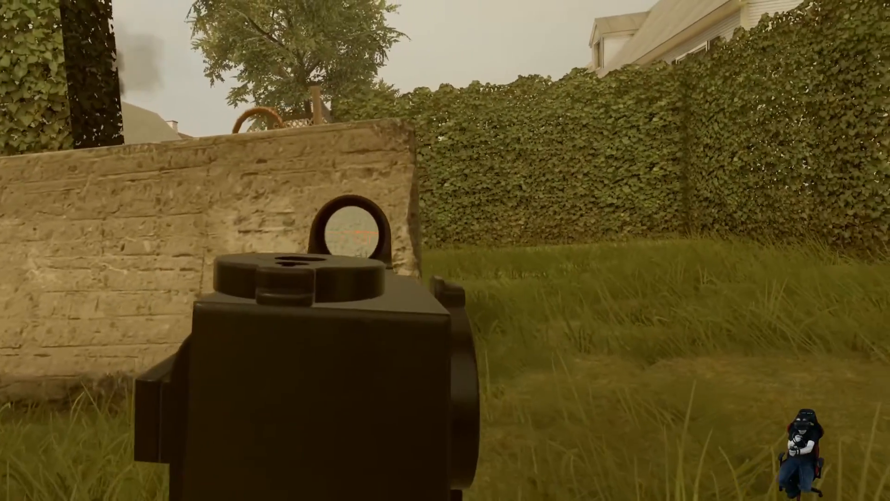
mouse_move(446, 251)
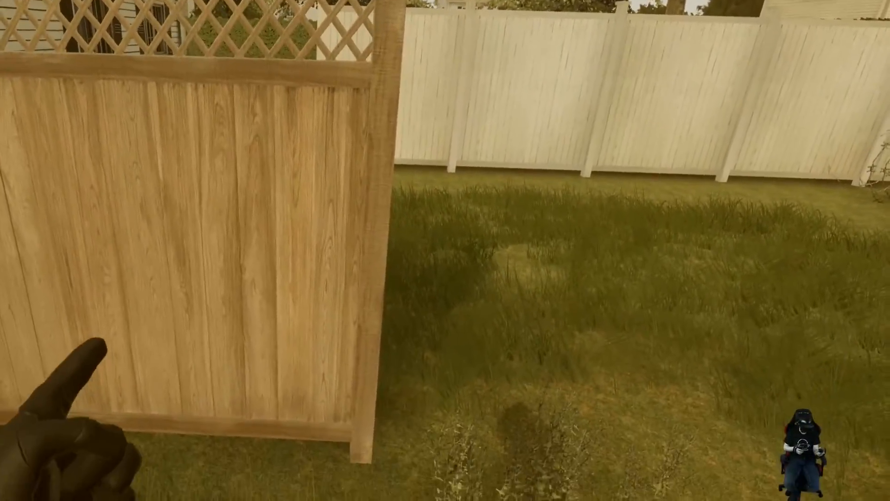
mouse_move(446, 250)
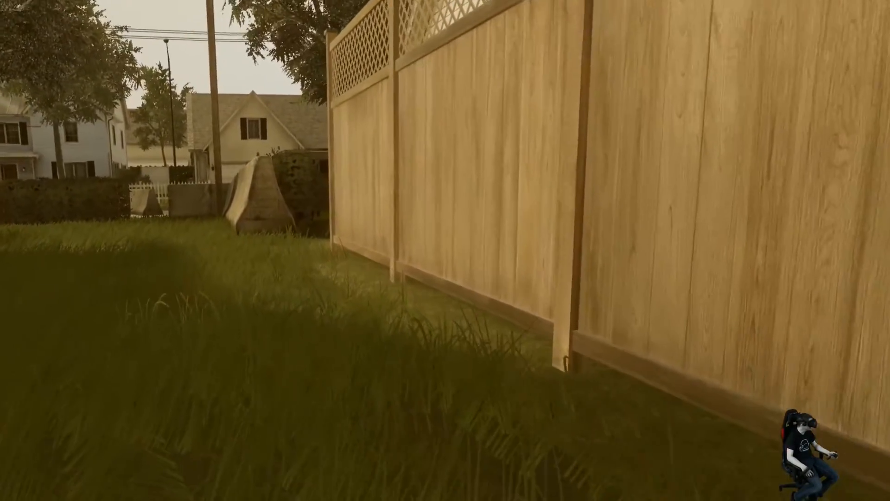
mouse_move(445, 251)
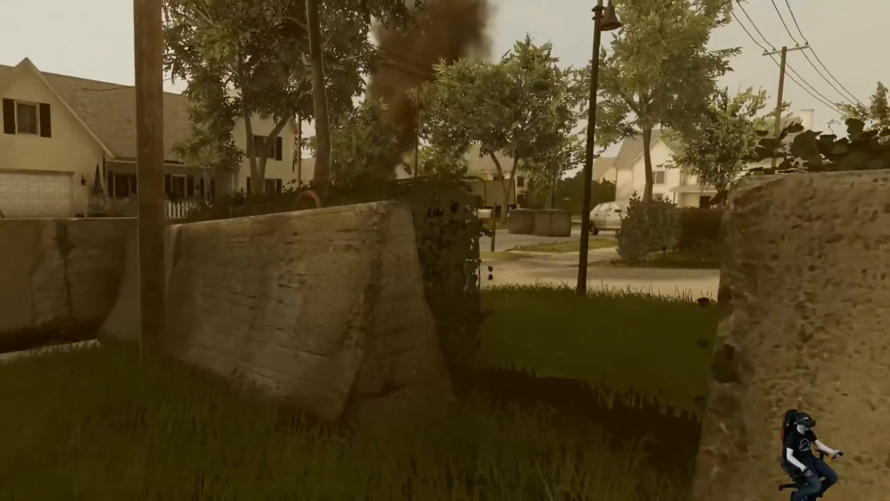
mouse_move(446, 251)
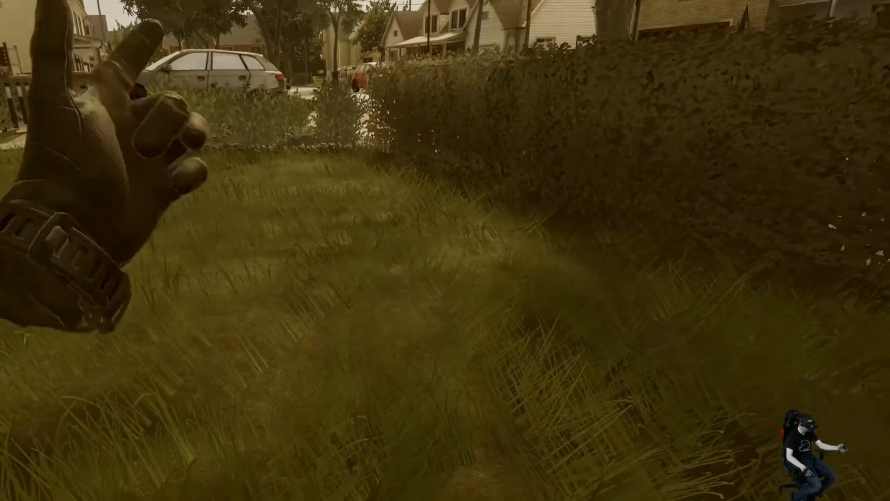
mouse_move(445, 250)
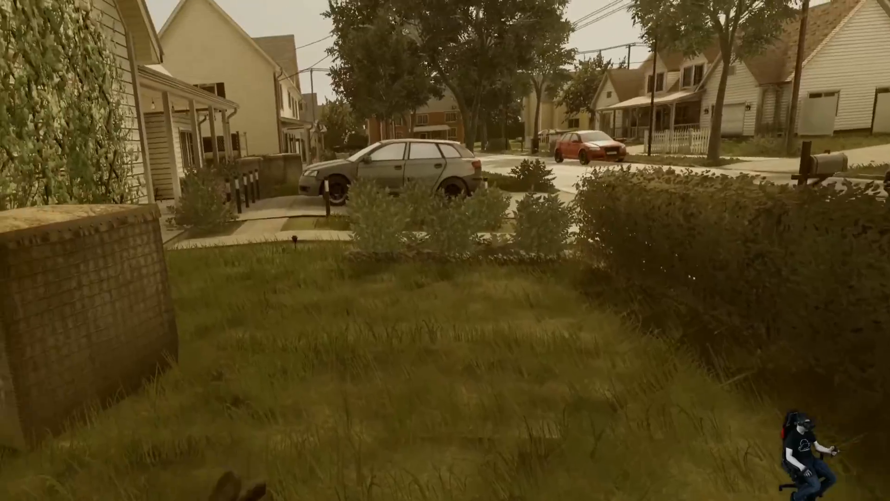
mouse_move(445, 251)
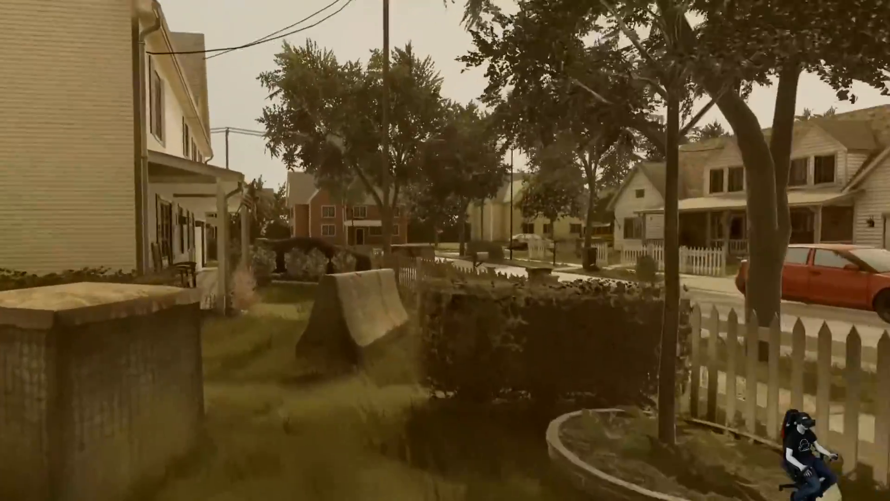
mouse_move(445, 251)
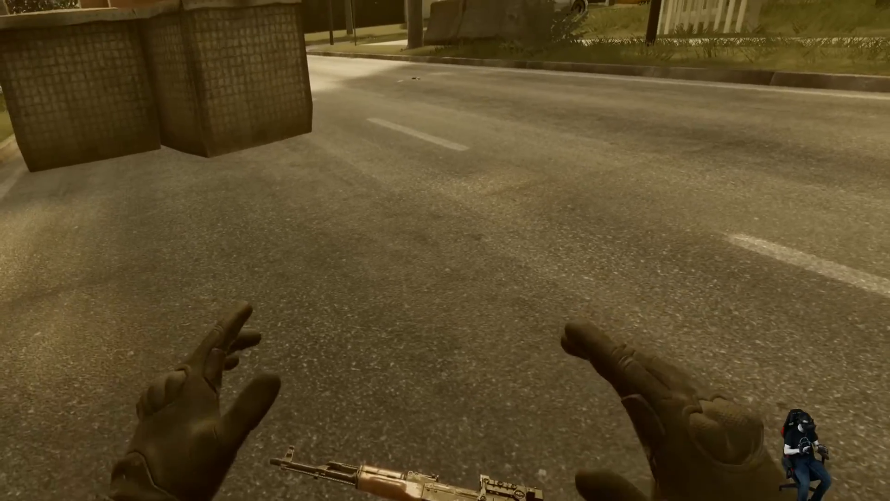
mouse_move(445, 251)
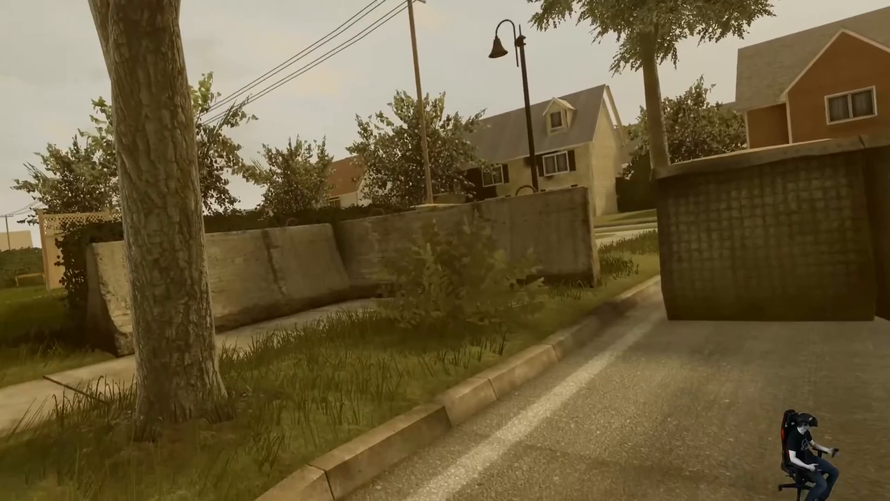
mouse_move(445, 250)
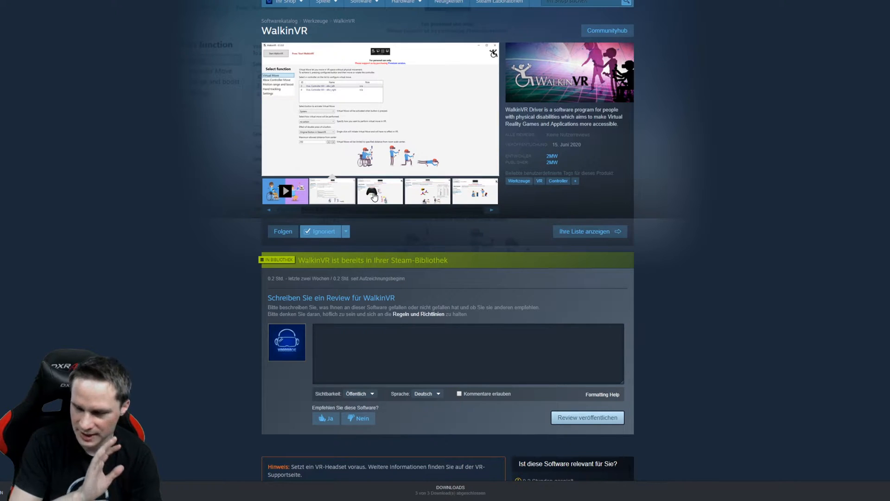
Browse WalkinVR's store screenshots: controller move, Hand tracking, and the Settings page.
left_click(379, 190)
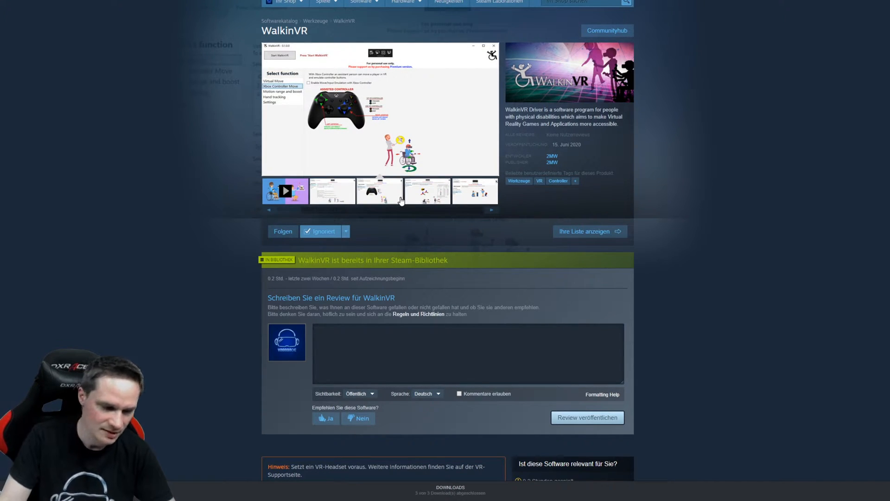
mouse_move(446, 192)
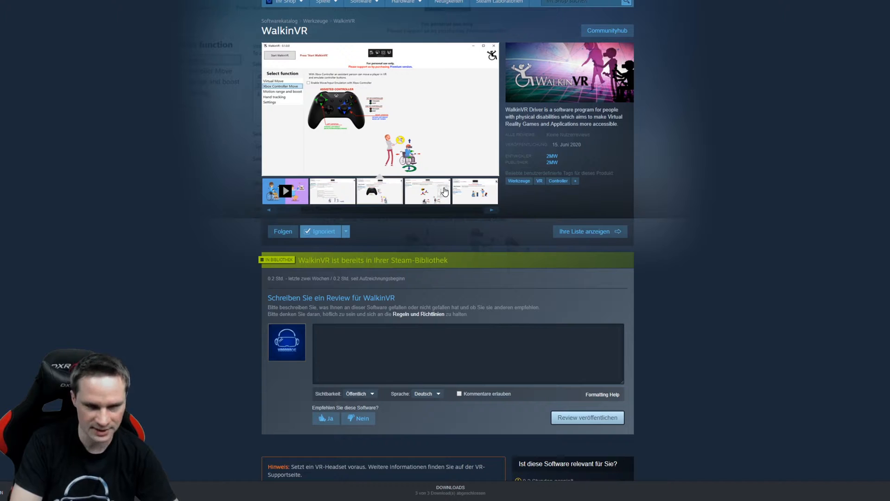
left_click(473, 191)
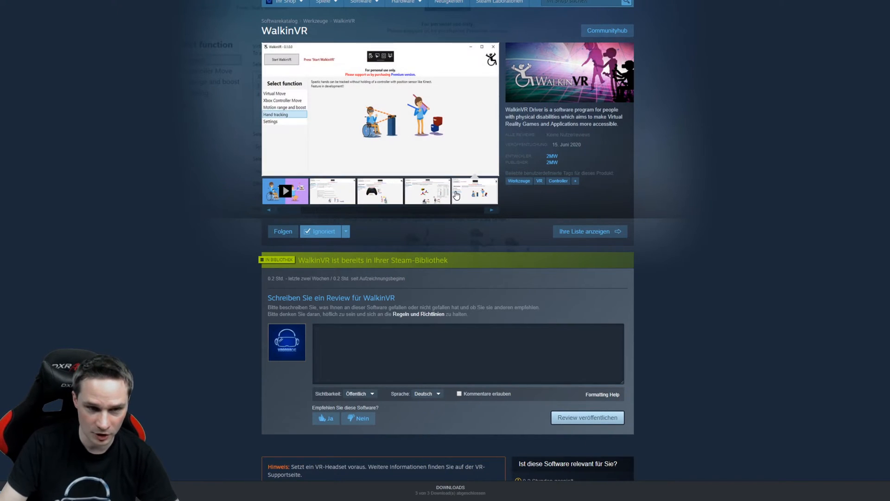
mouse_move(491, 243)
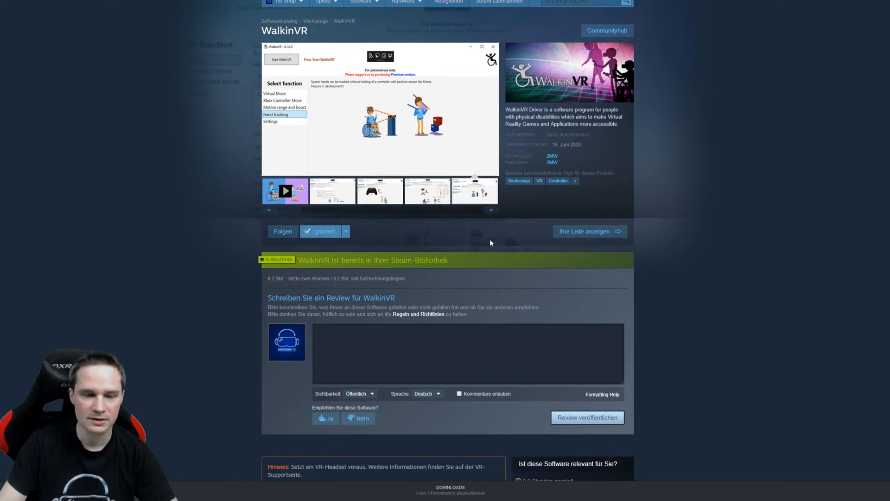
scroll("down", 3)
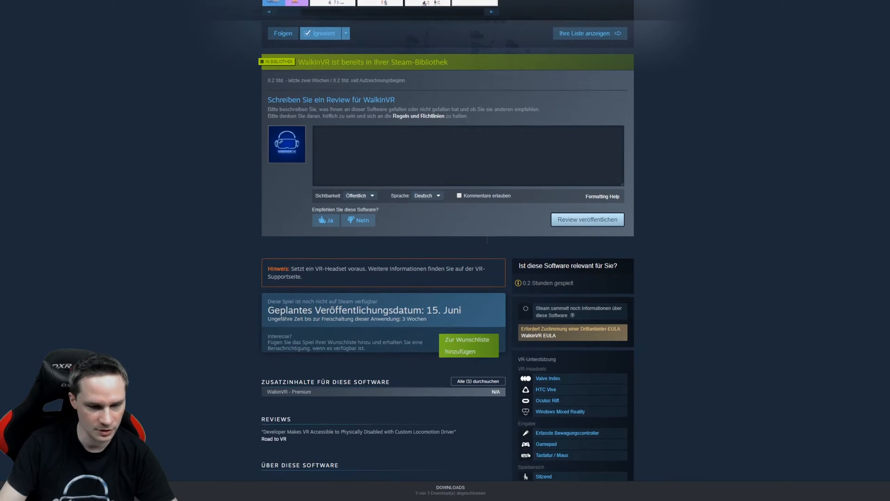
scroll("up", 3)
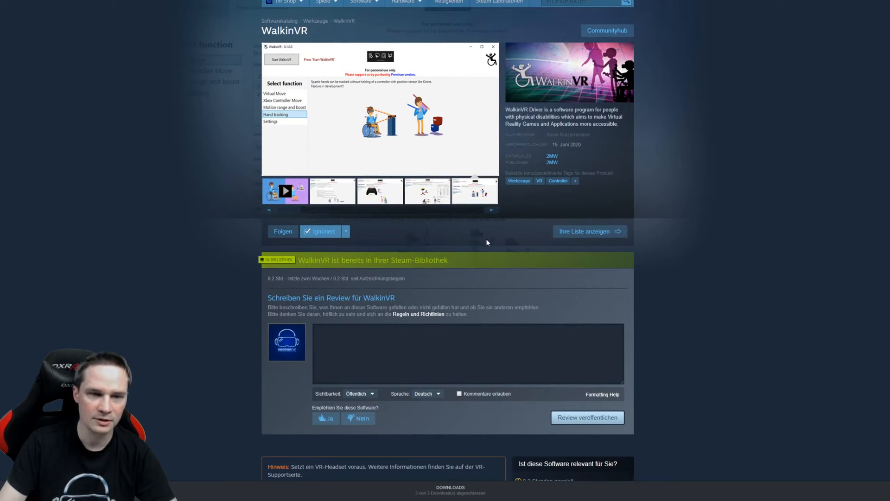
left_click(270, 121)
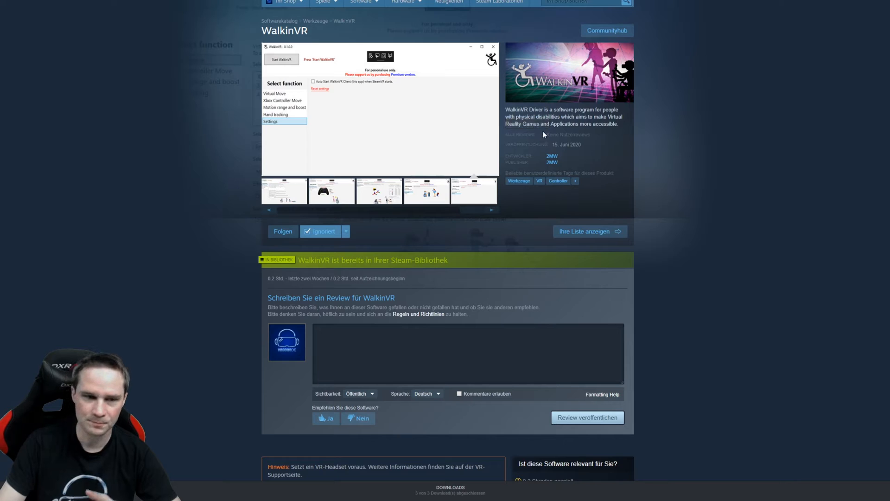
mouse_move(522, 155)
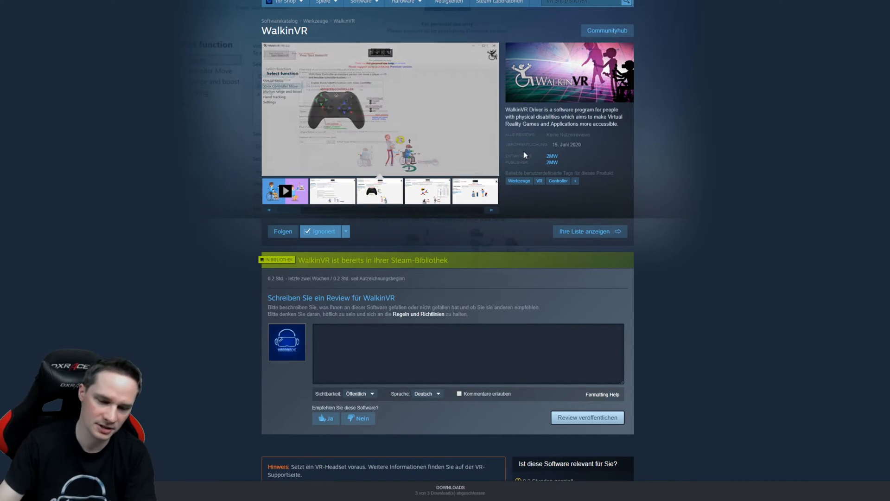
scroll("down", 3)
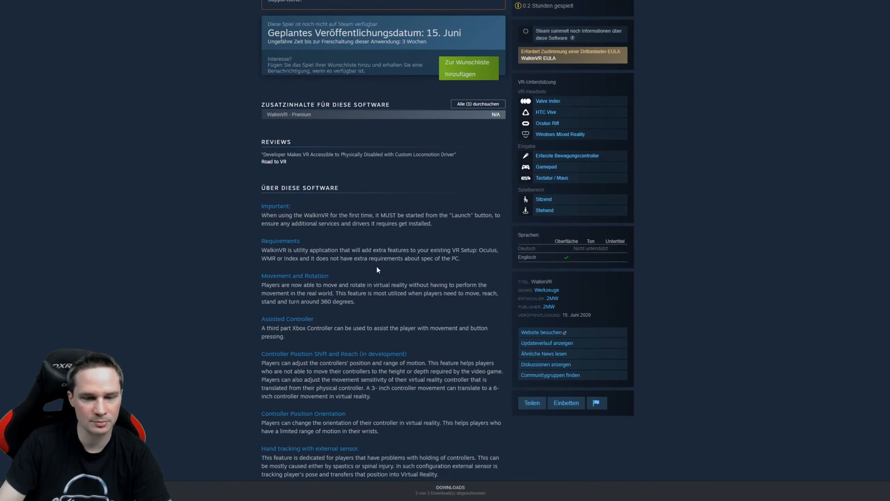
scroll("down", 3)
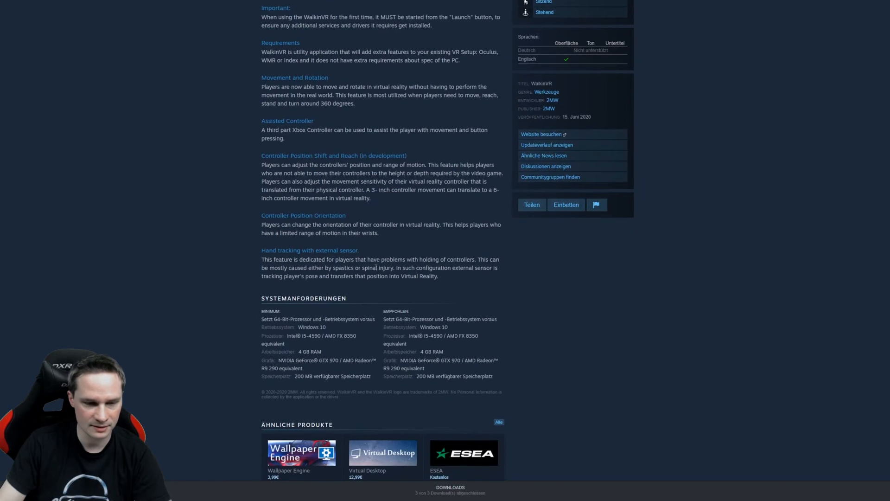
scroll("up", 3)
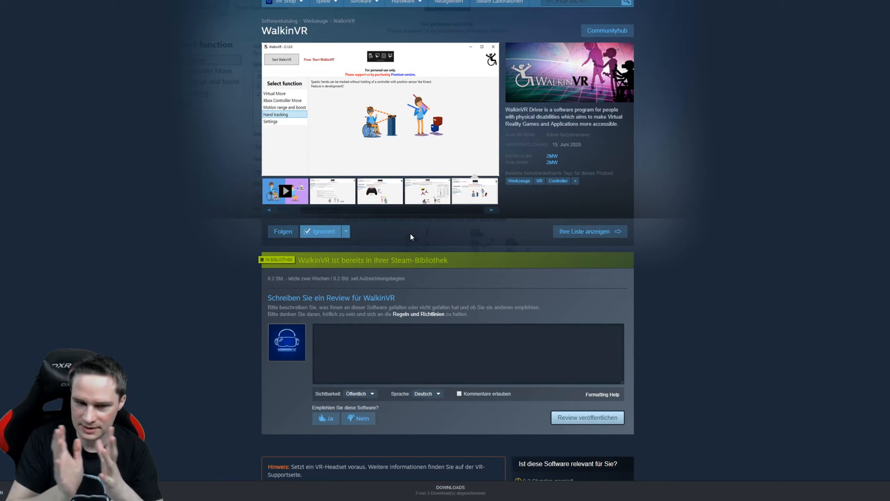
left_click(270, 121)
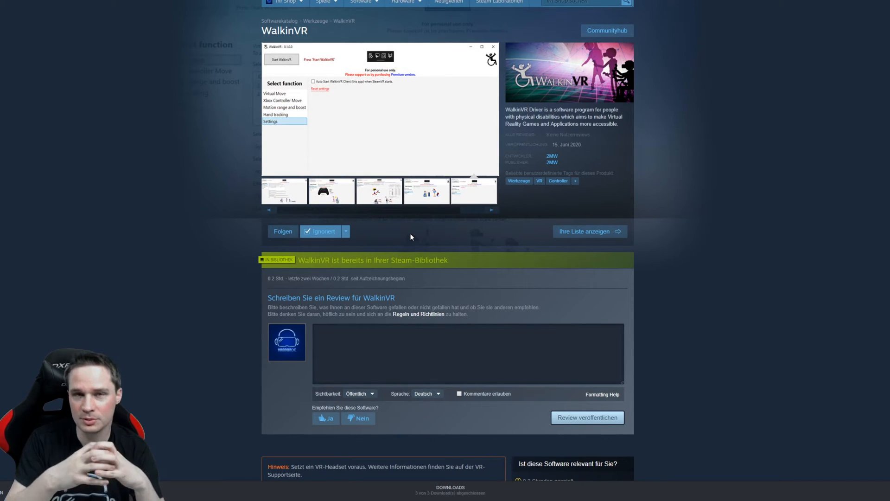